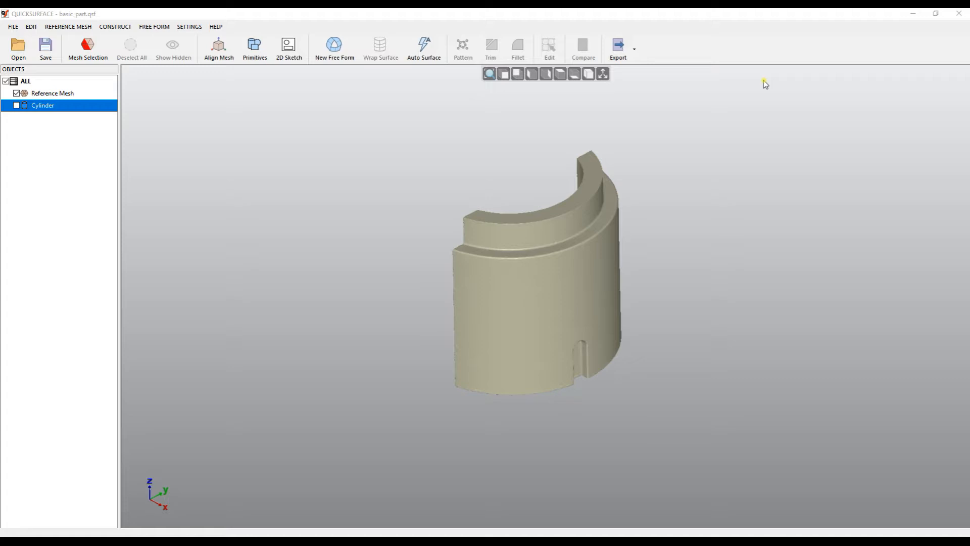
mouse_move(388, 137)
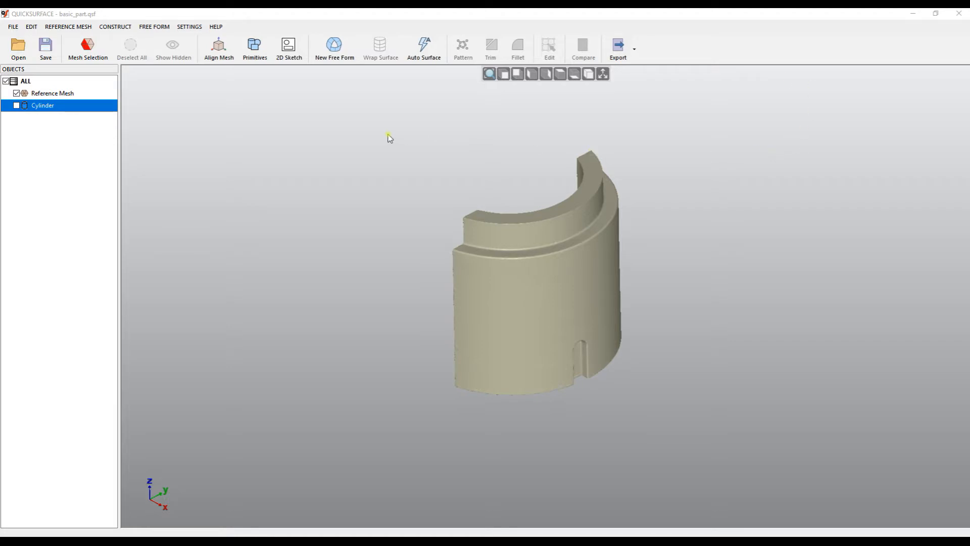
Start a 2D sketch and bring up the plane orientation list in the Create Sketch dialog.
left_click(288, 47)
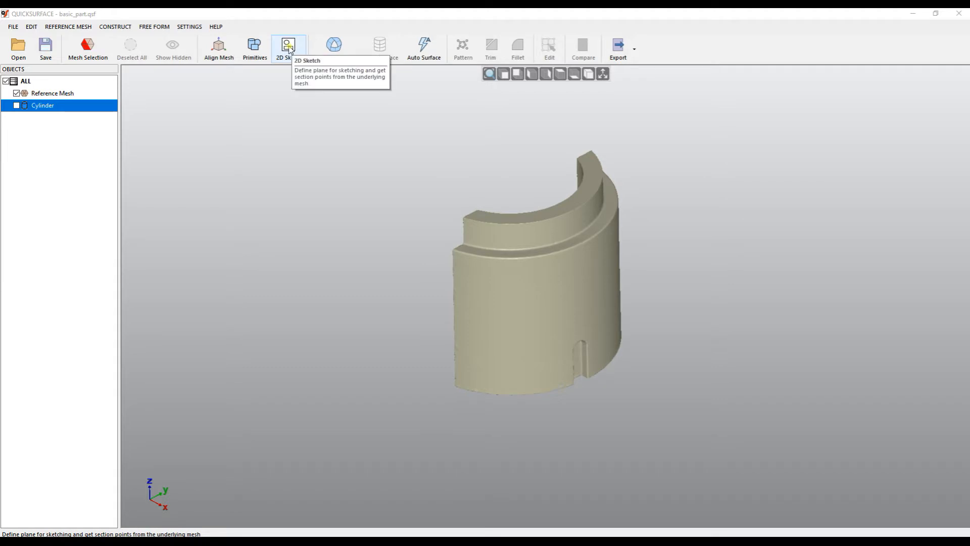
left_click(288, 48)
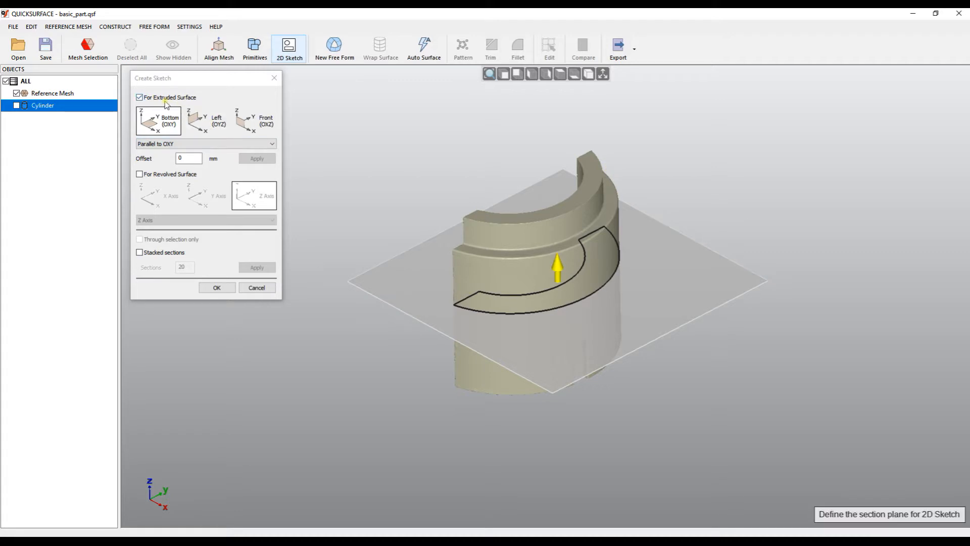
mouse_move(149, 104)
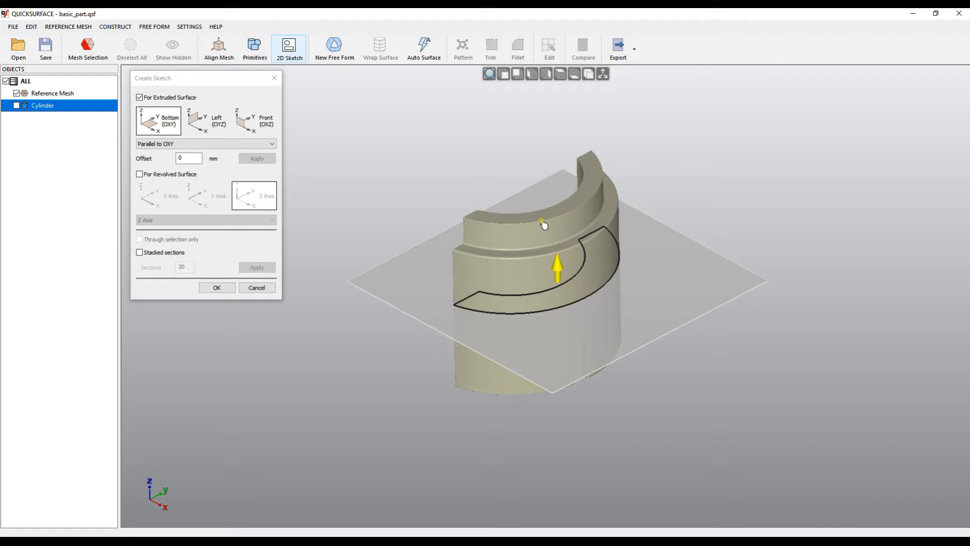
mouse_move(507, 257)
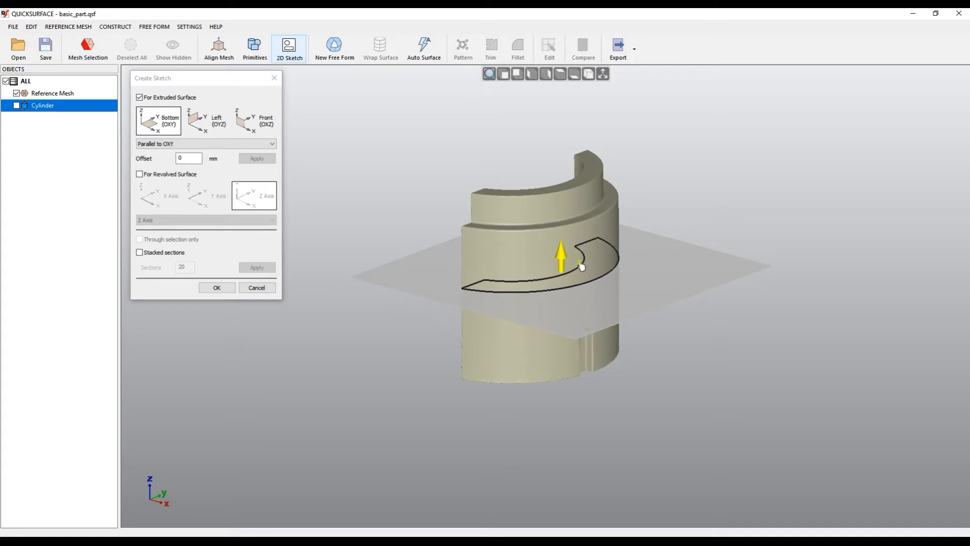
mouse_move(339, 255)
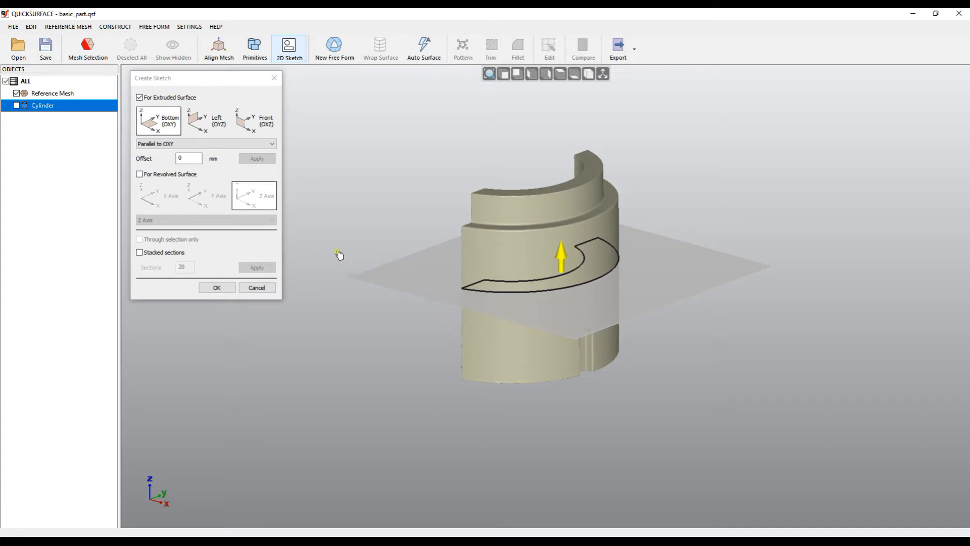
mouse_move(382, 264)
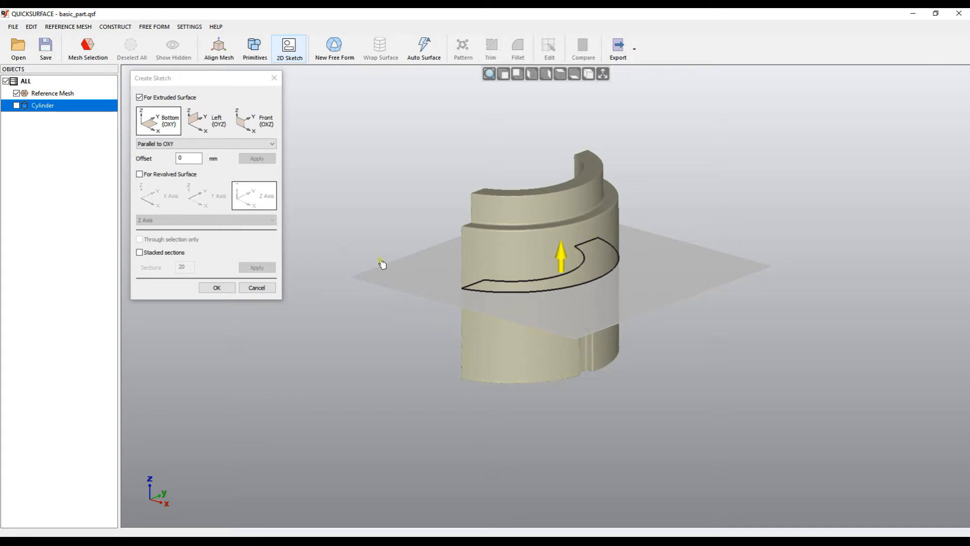
left_click(205, 142)
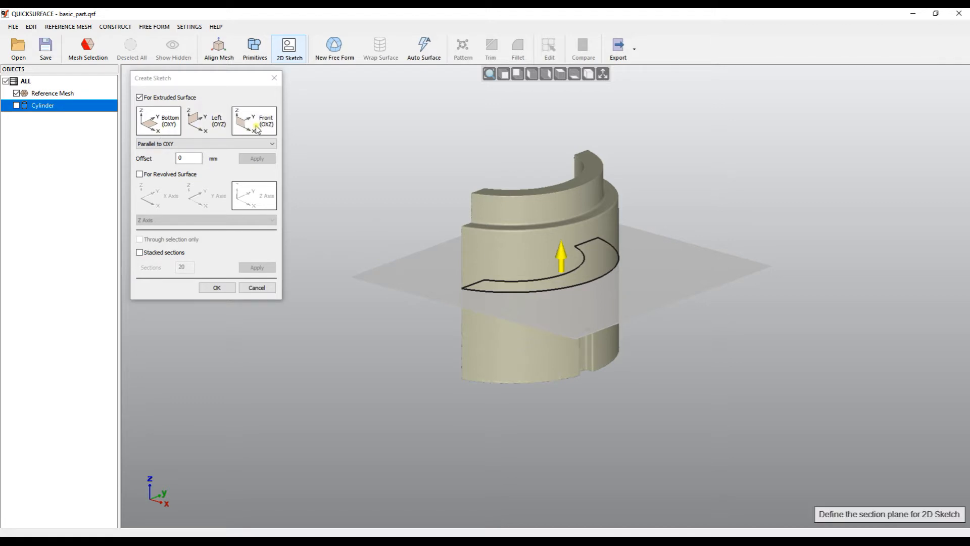
left_click(157, 120)
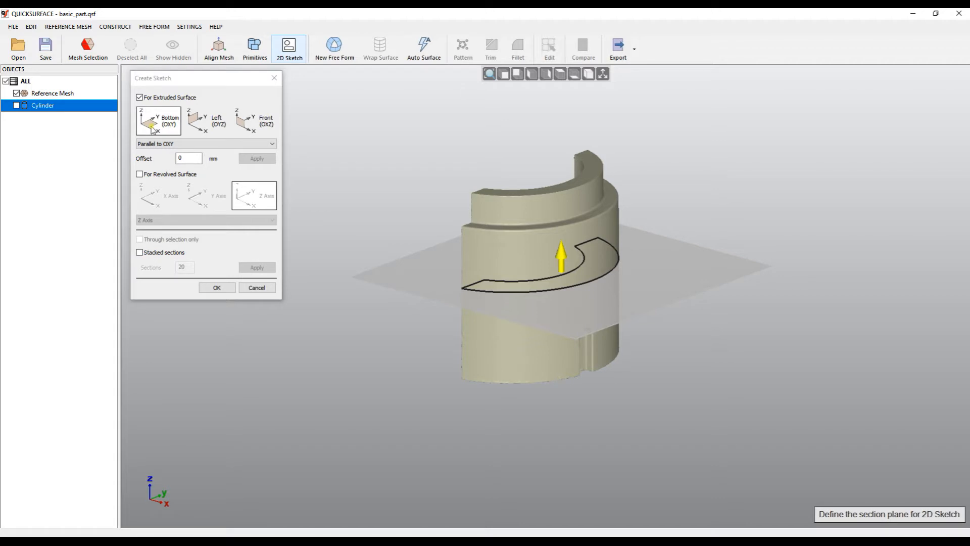
left_click(254, 121)
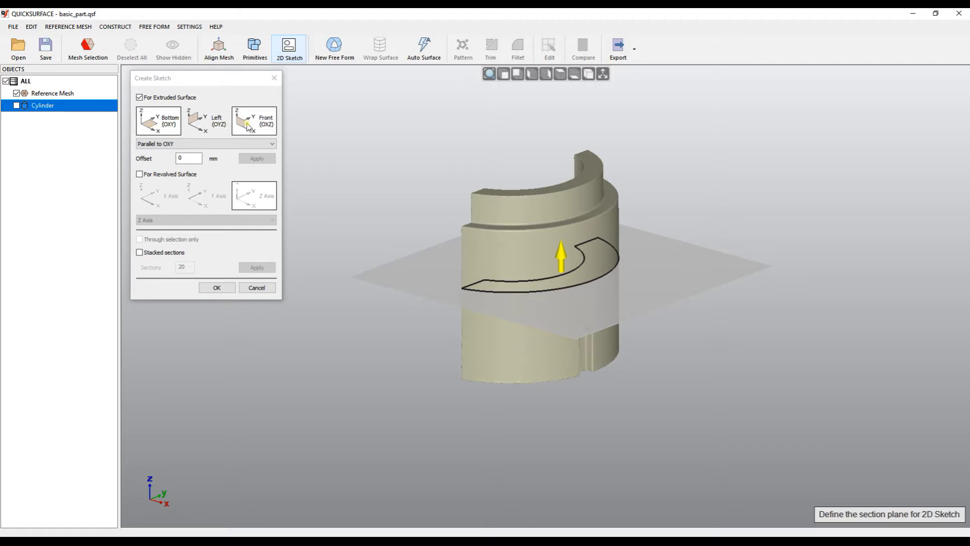
left_click(206, 143)
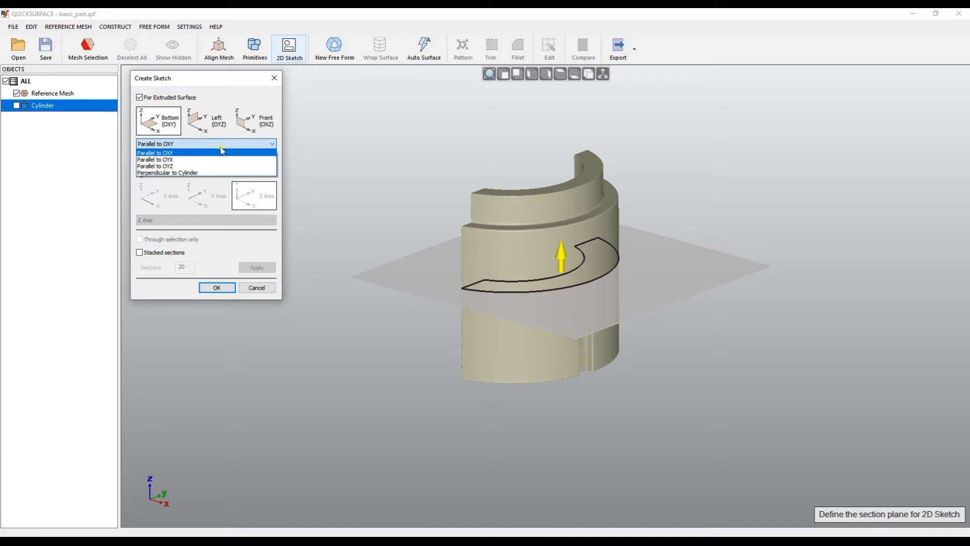
Orient the section plane Perpendicular to Cylinder and raise it into the part's lower portion.
left_click(155, 153)
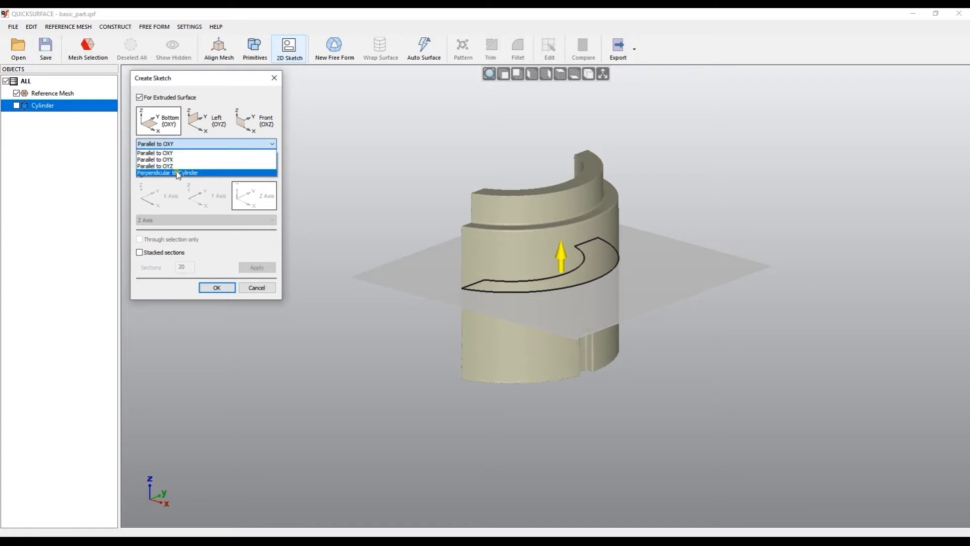
left_click(166, 173)
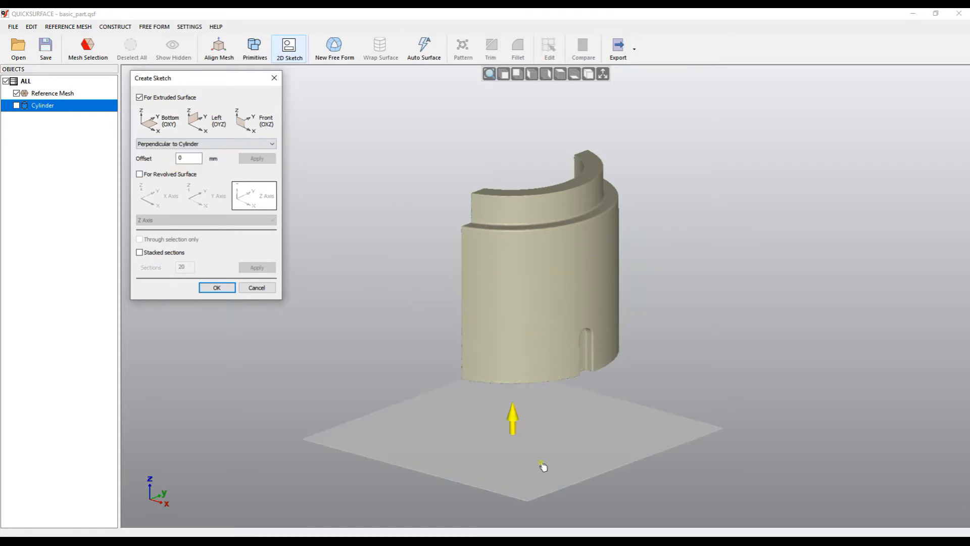
left_click_drag(511, 415, 511, 365)
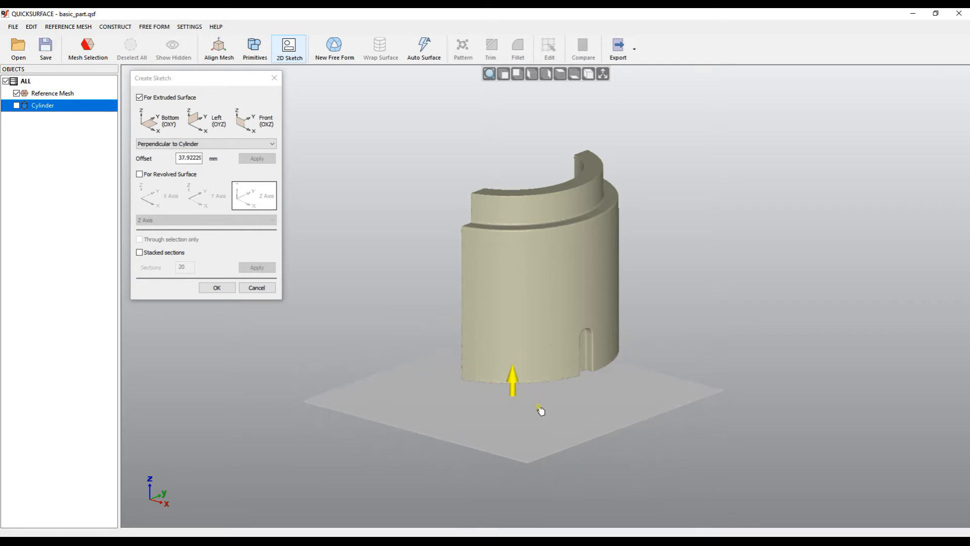
left_click_drag(540, 409, 521, 434)
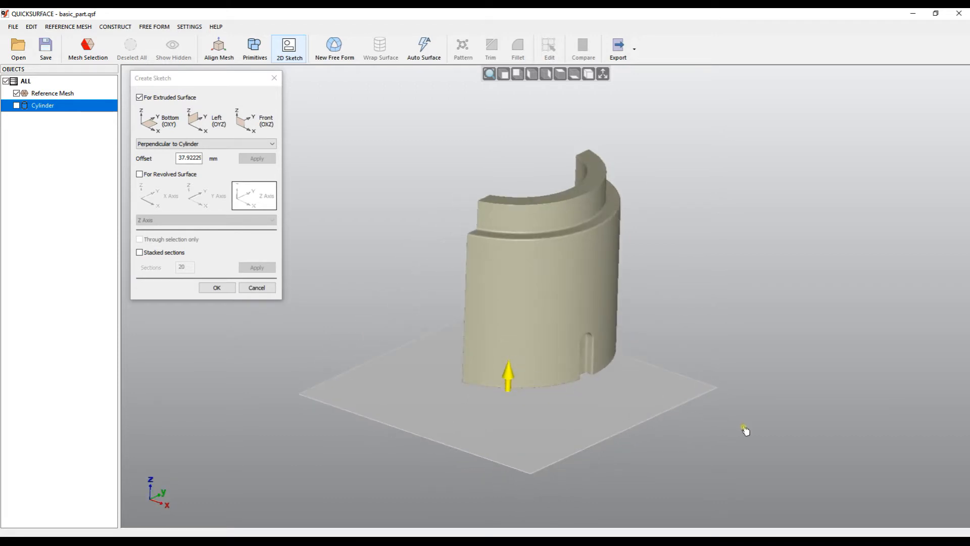
mouse_move(533, 402)
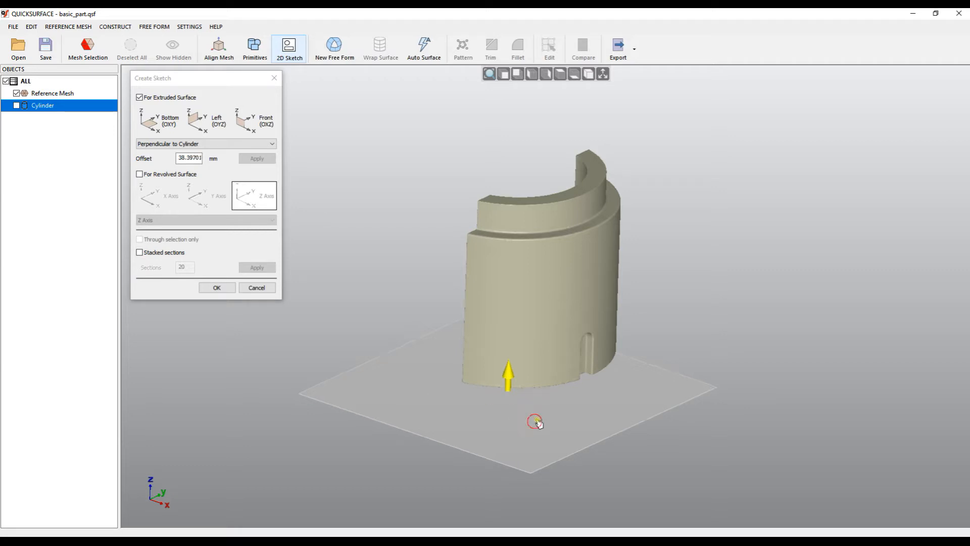
left_click_drag(507, 371, 510, 303)
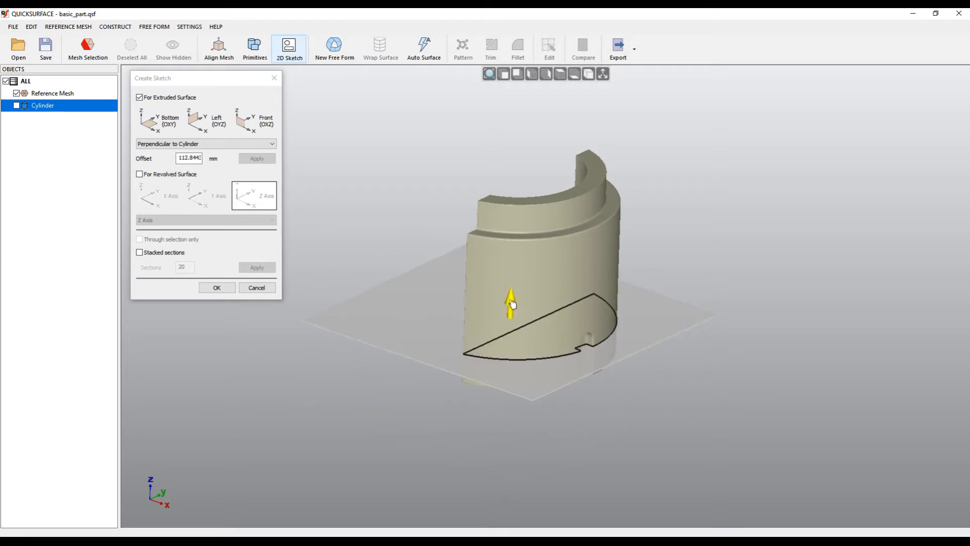
mouse_move(504, 74)
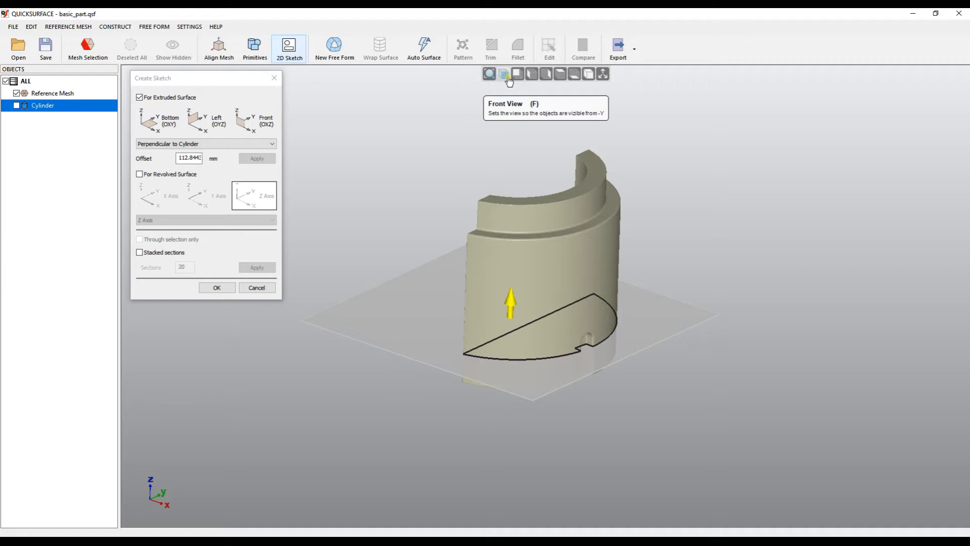
From the front view, raise the section plane just above the step to slice the upper wall.
left_click(504, 73)
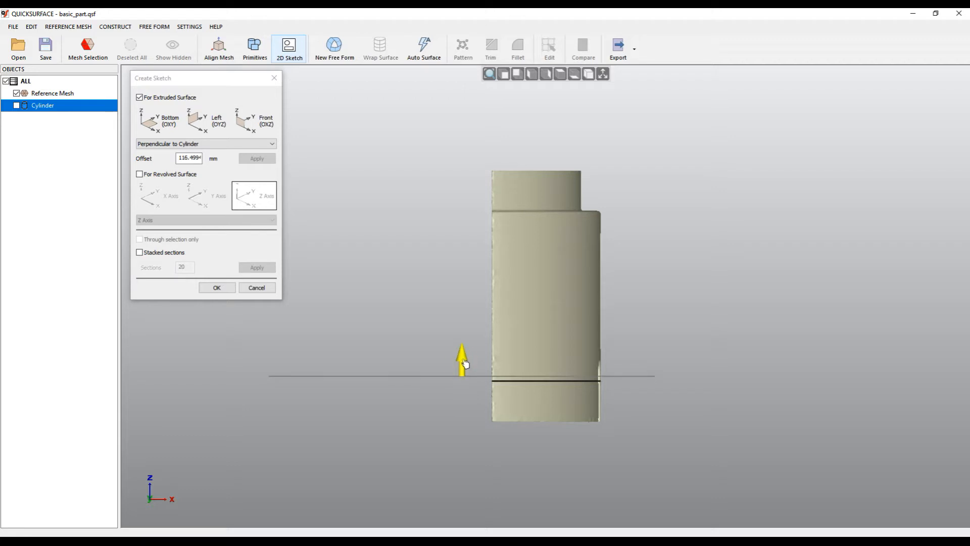
left_click_drag(463, 364, 463, 227)
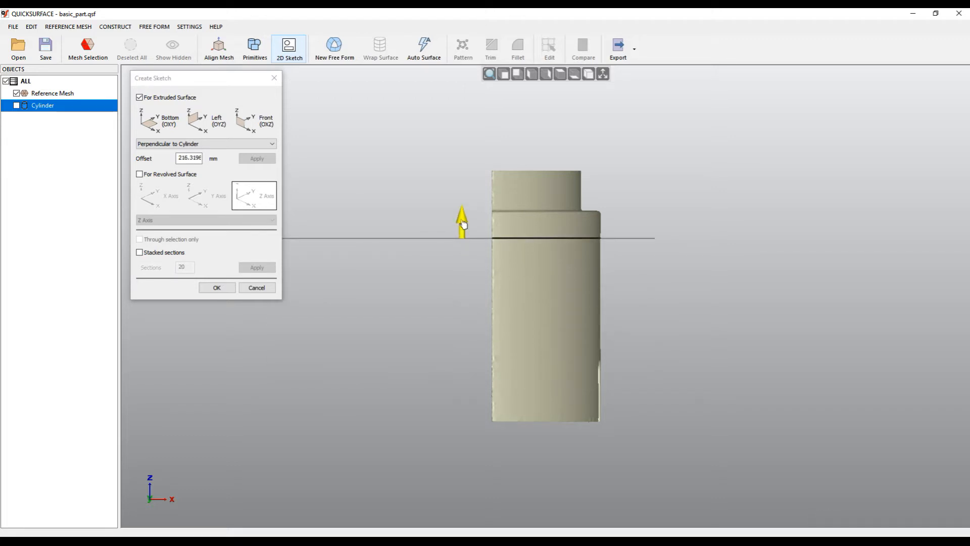
left_click_drag(462, 224, 463, 292)
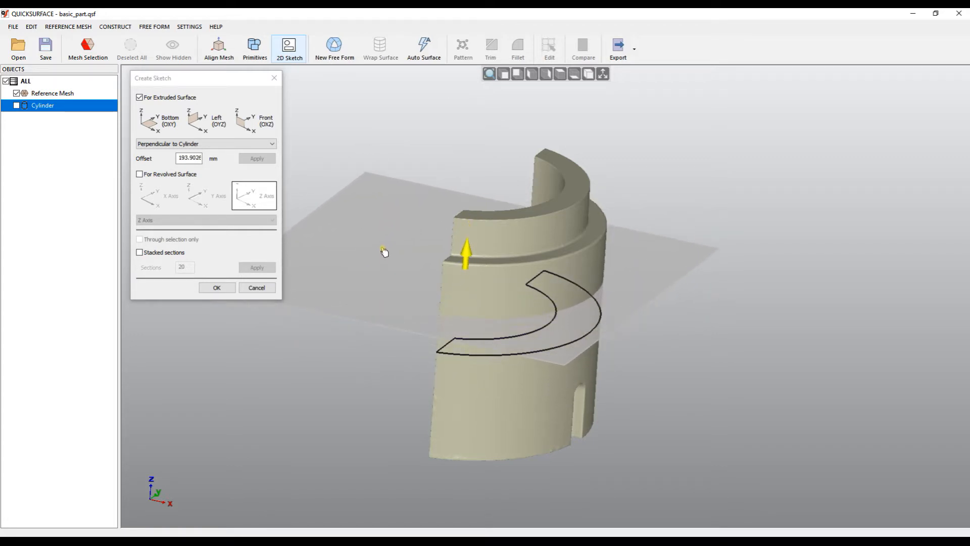
left_click_drag(466, 251, 466, 250)
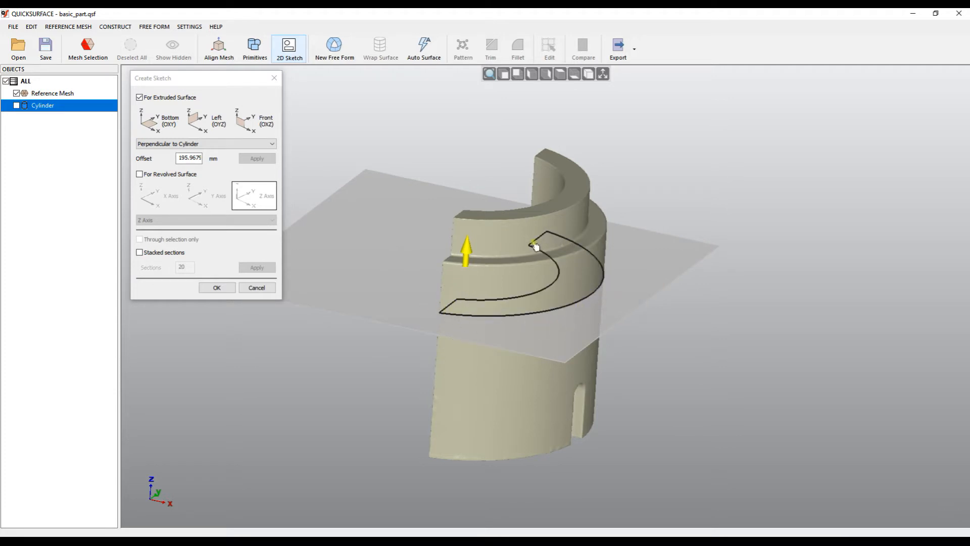
mouse_move(577, 310)
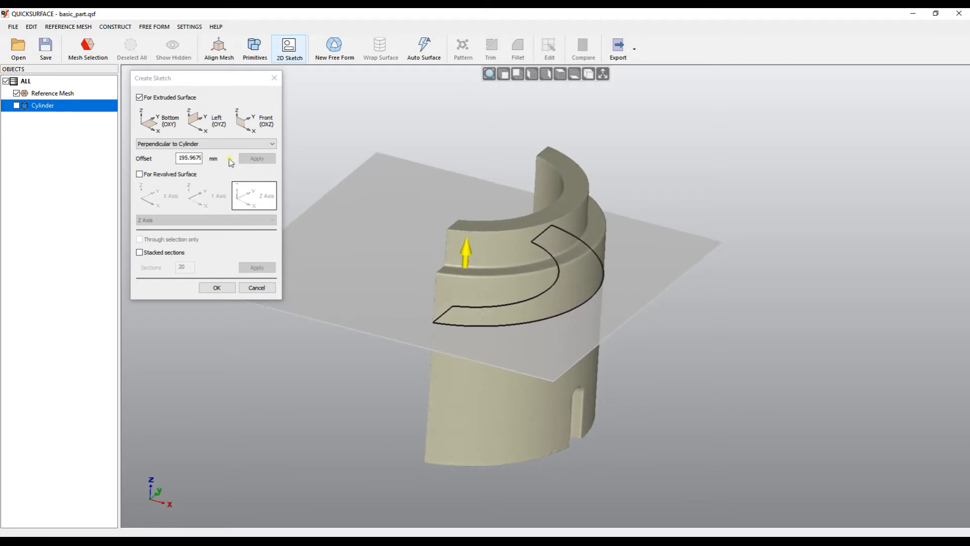
mouse_move(539, 309)
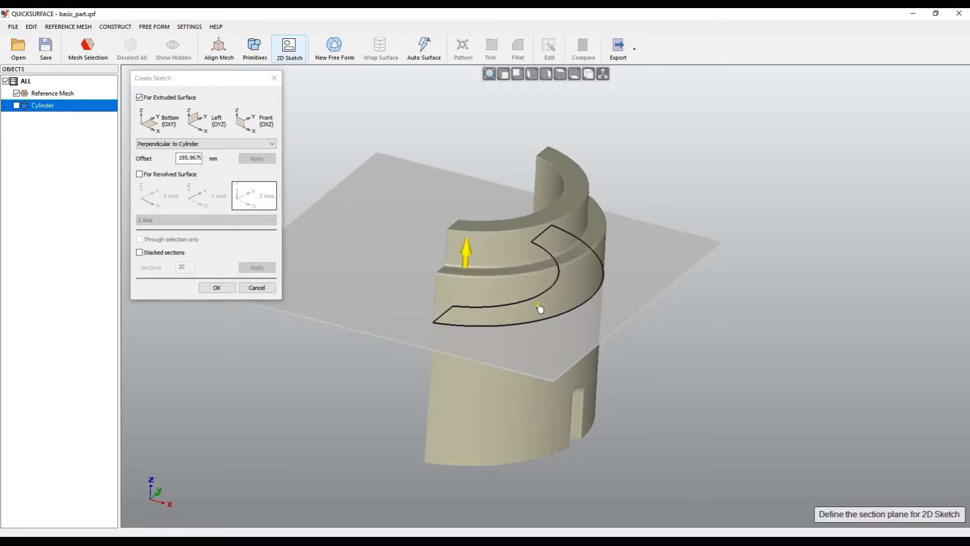
left_click_drag(465, 260, 468, 222)
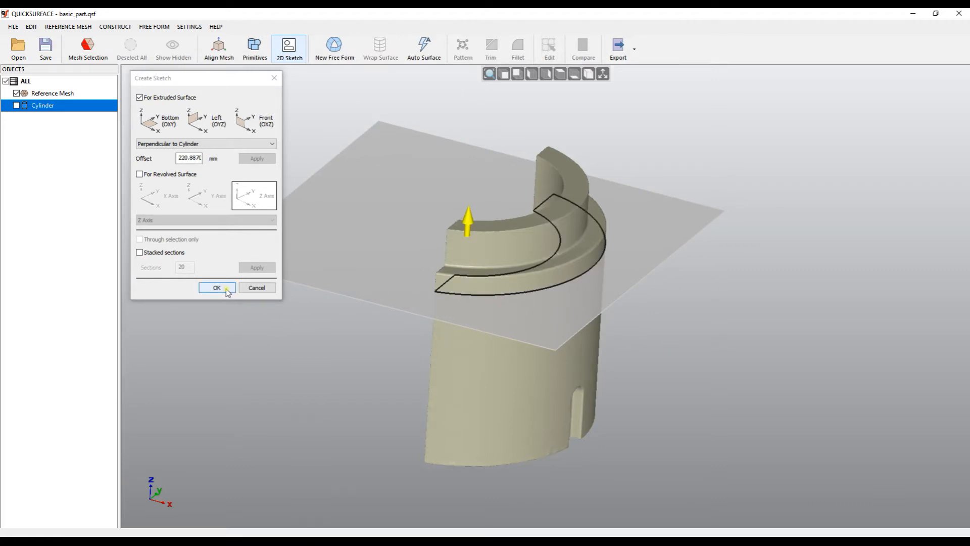
Create the perpendicular section sketch, delete it, and start a new 2D sketch on the mesh.
left_click(216, 287)
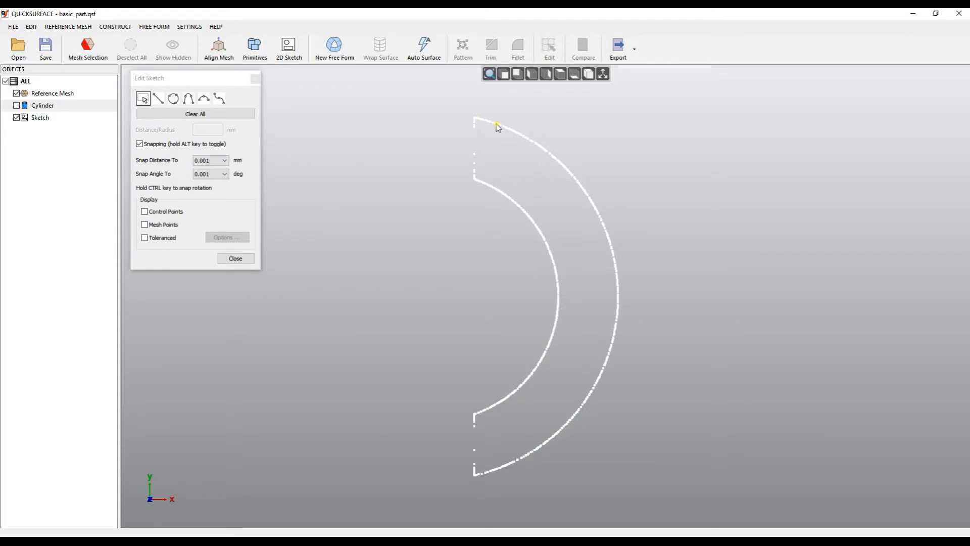
mouse_move(616, 381)
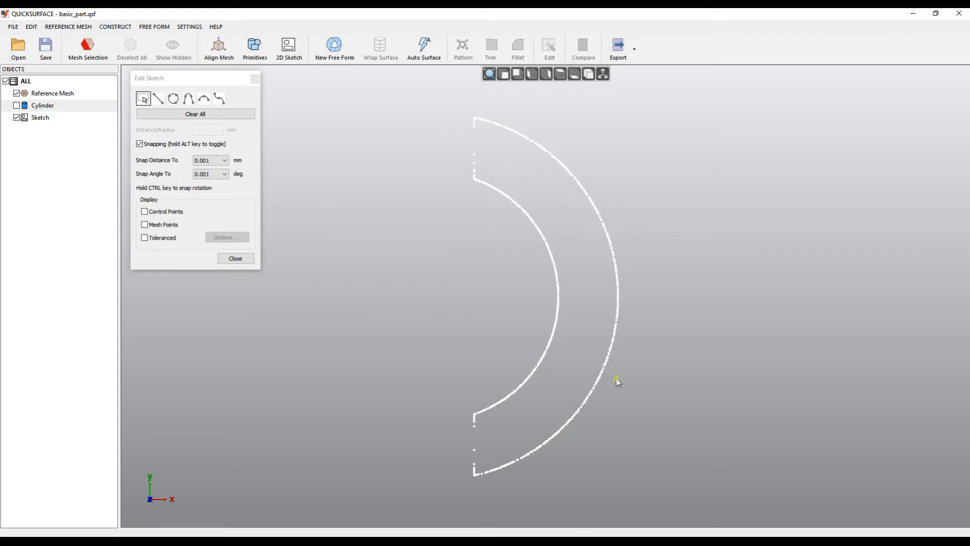
mouse_move(547, 455)
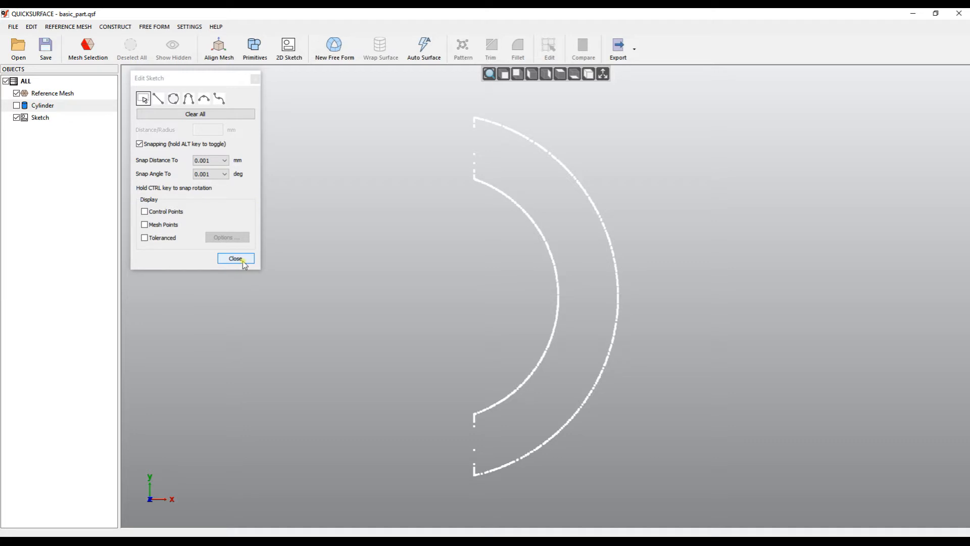
left_click(235, 258)
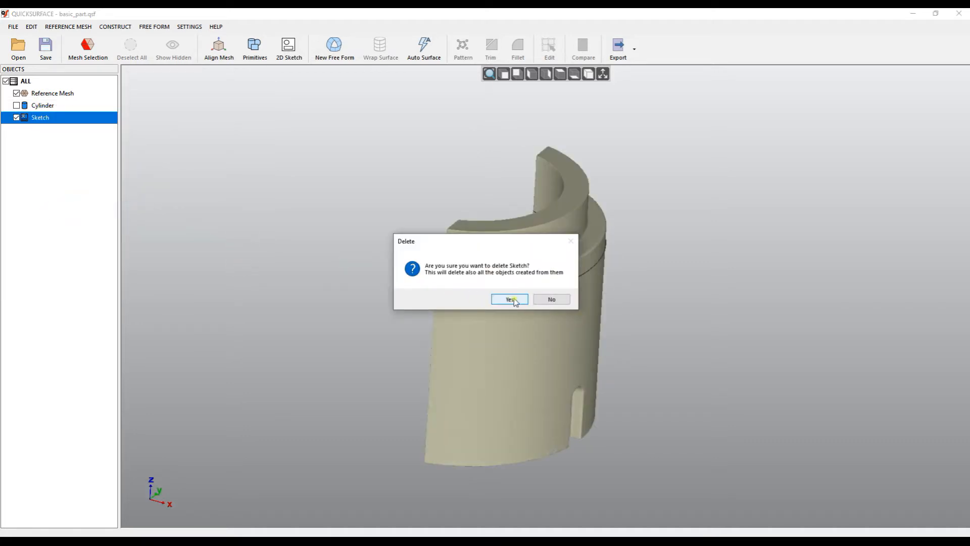
left_click(510, 300)
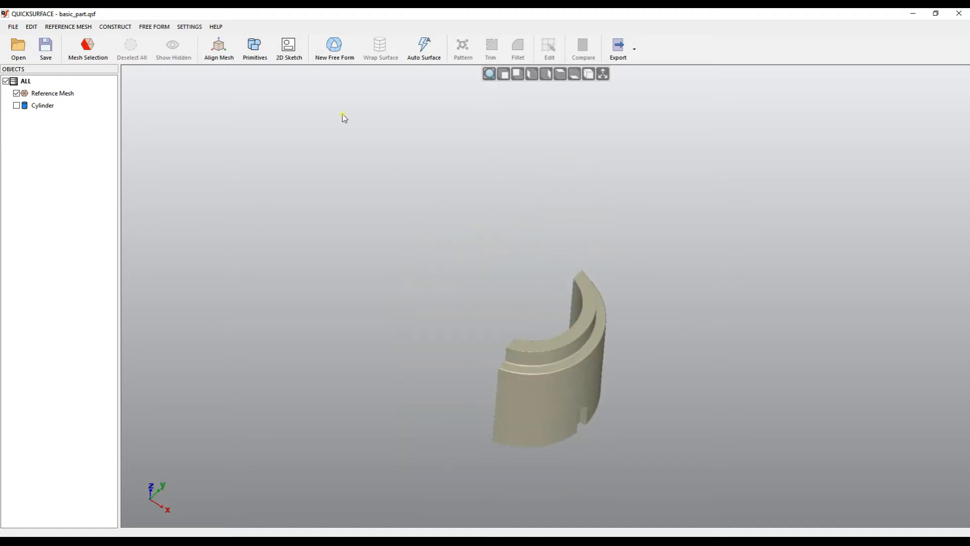
left_click(288, 48)
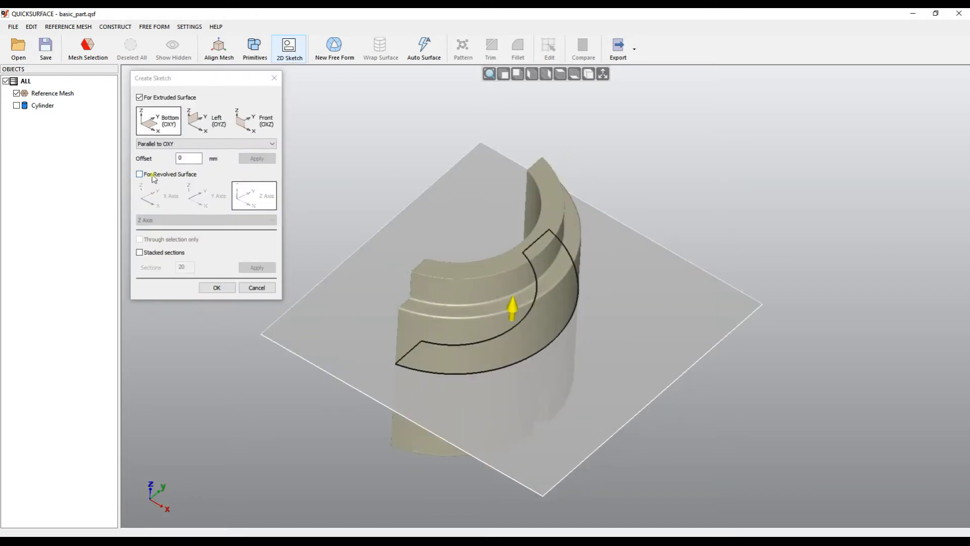
Enable For Revolved Surface, show the coordinate system, and try X, Y then Z as revolve axis.
left_click(139, 174)
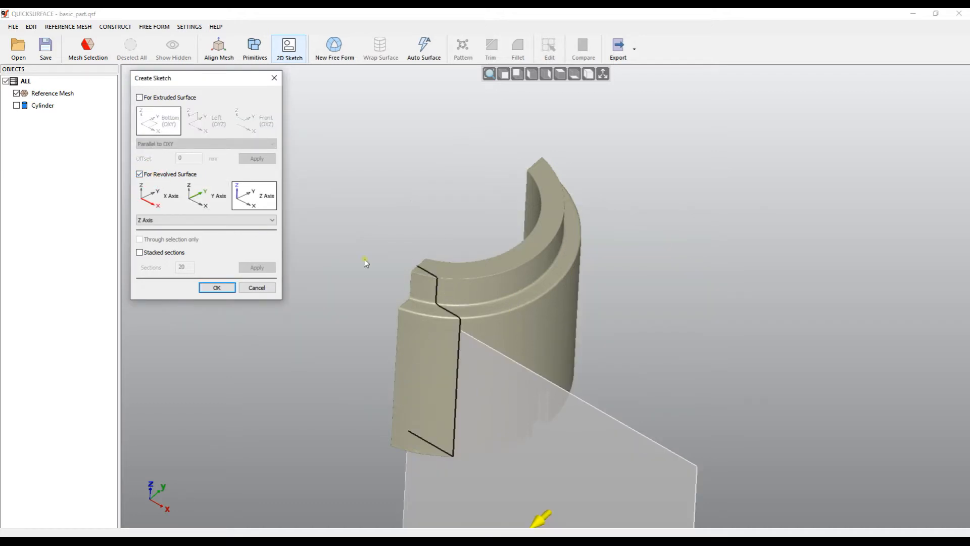
mouse_move(371, 231)
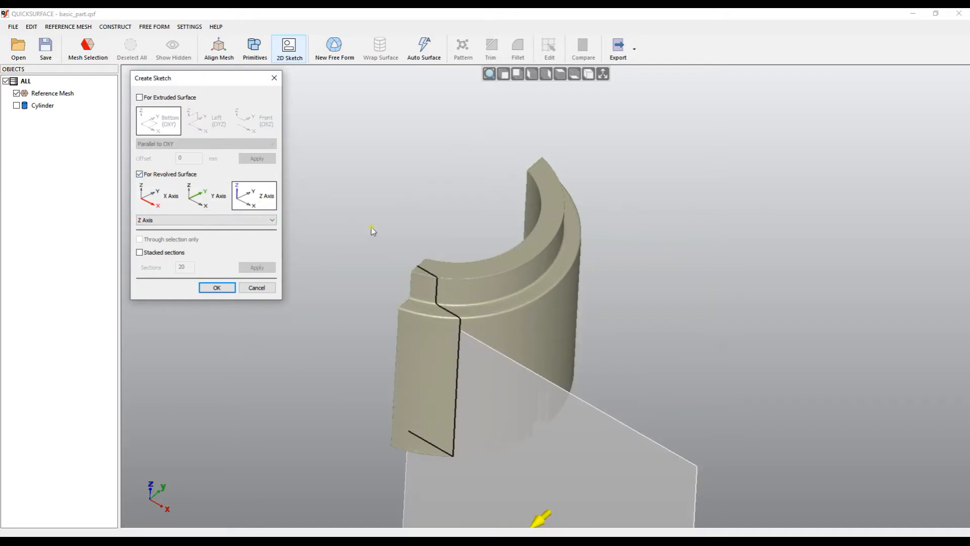
mouse_move(365, 396)
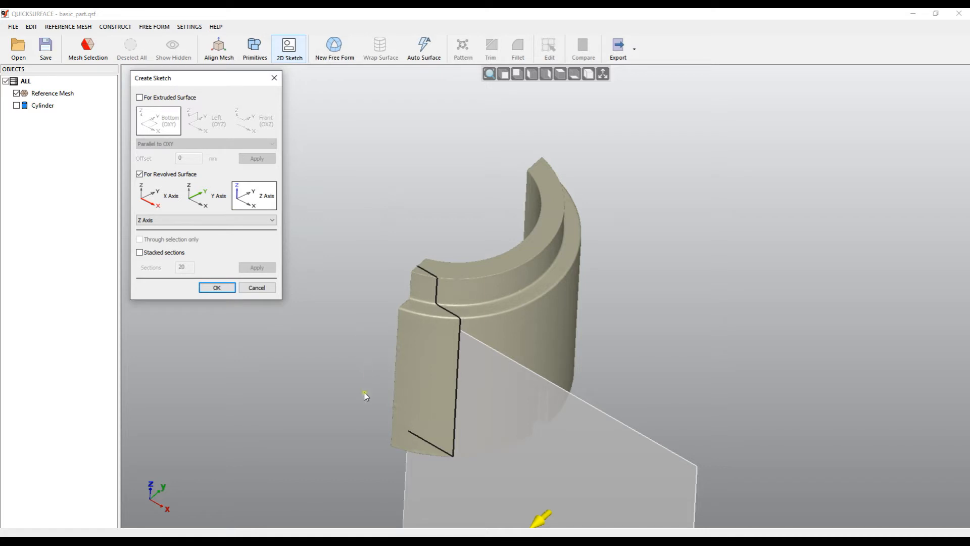
mouse_move(602, 74)
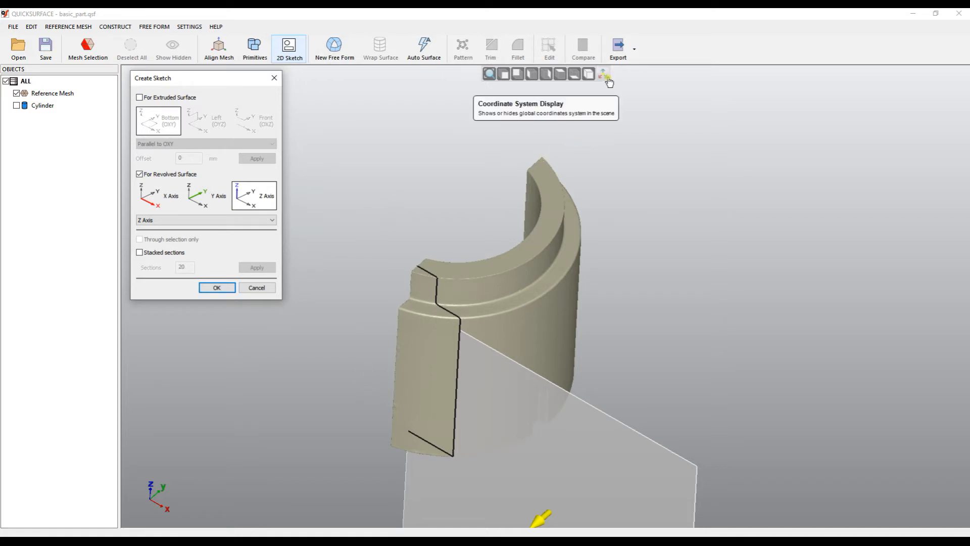
left_click(602, 74)
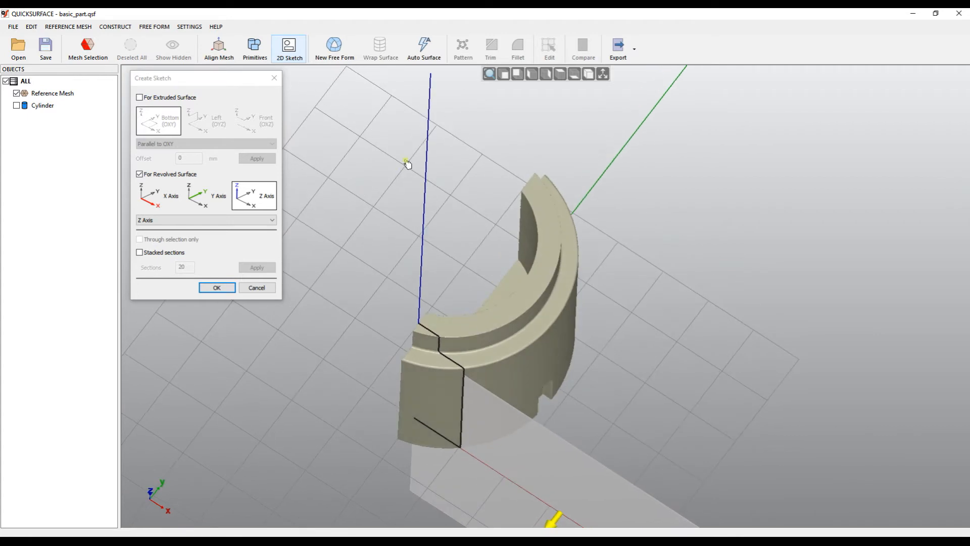
left_click(206, 195)
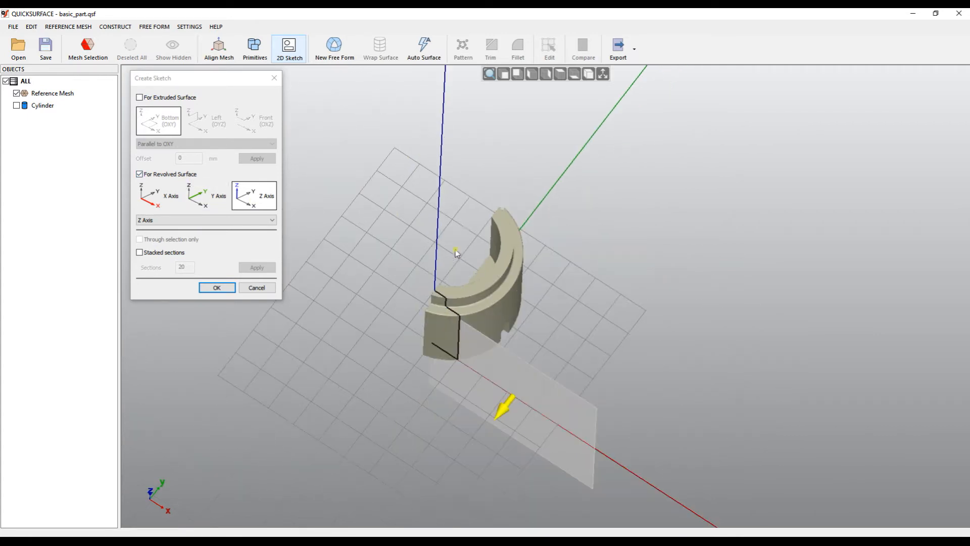
left_click(159, 195)
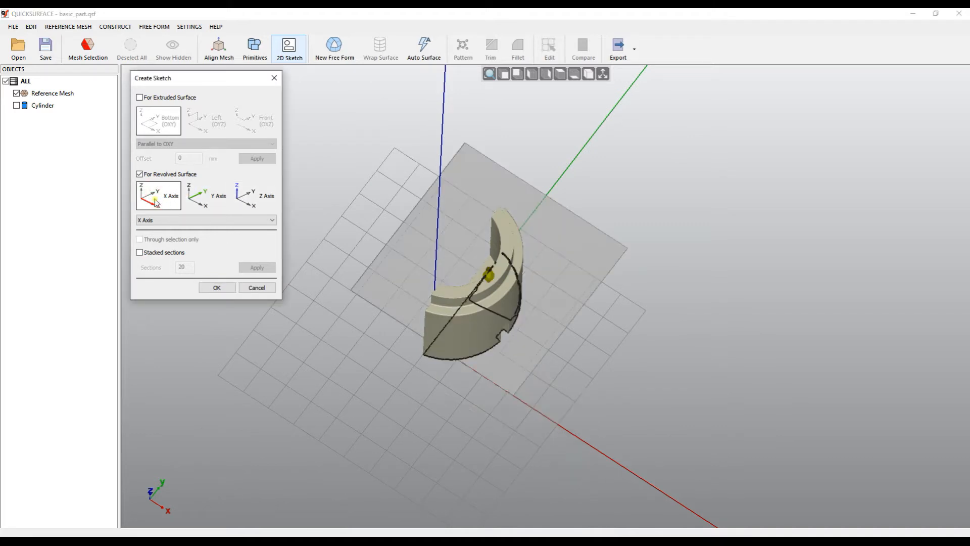
left_click(206, 221)
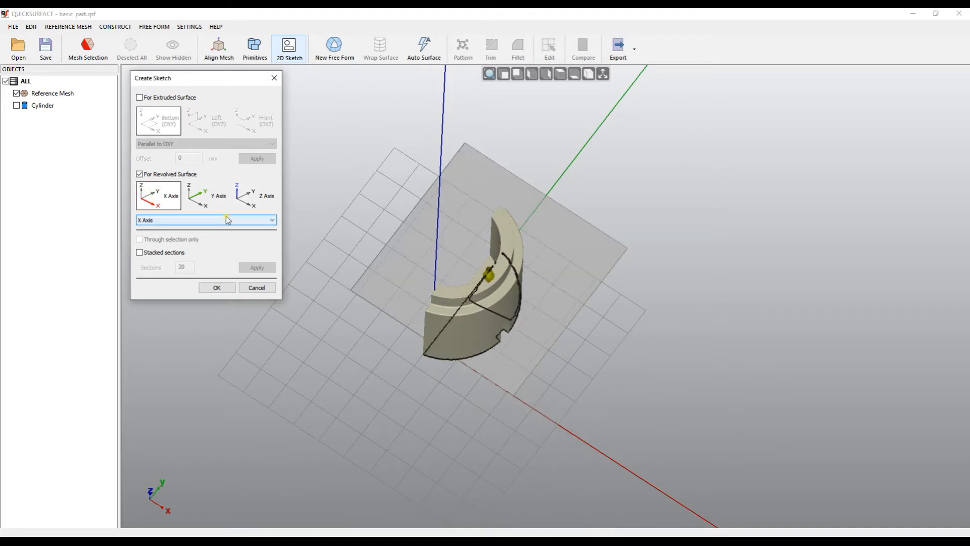
left_click(206, 195)
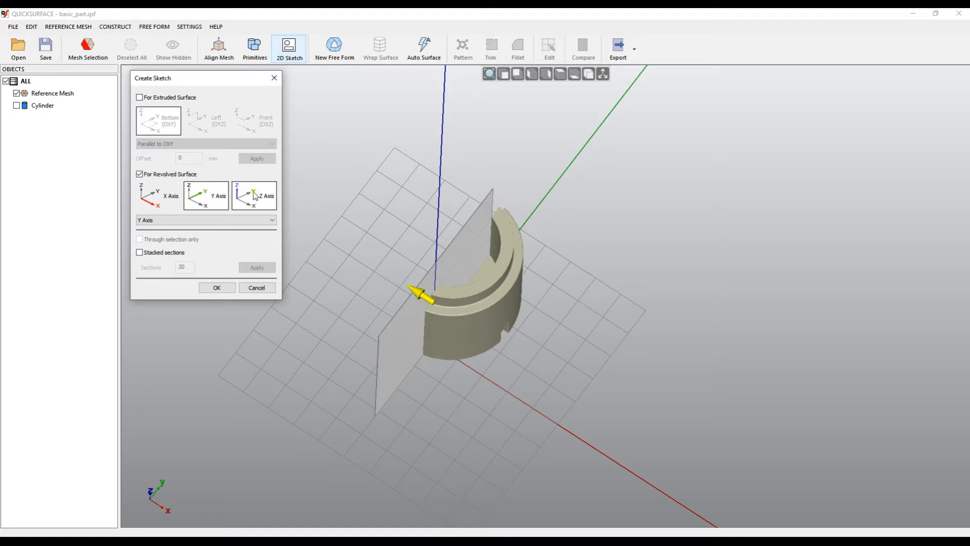
left_click(253, 195)
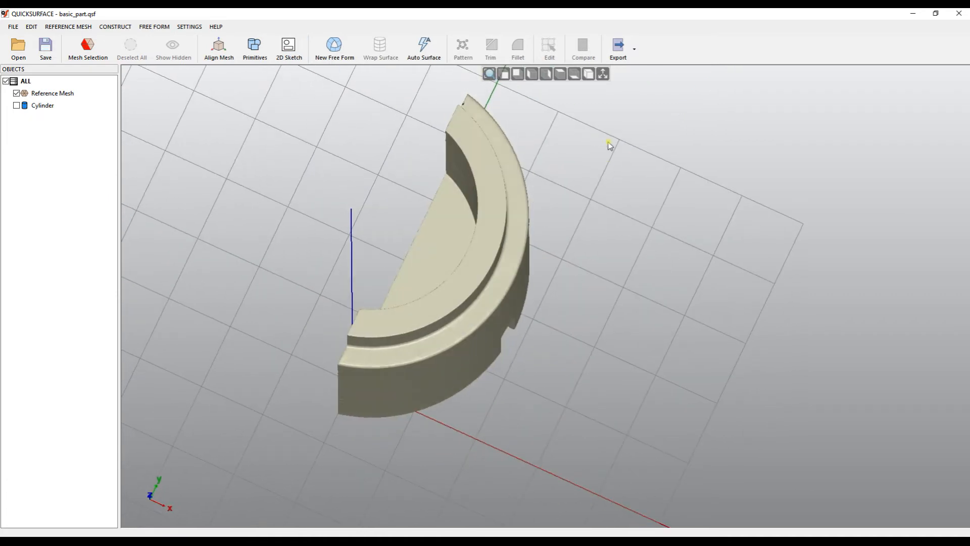
mouse_move(602, 74)
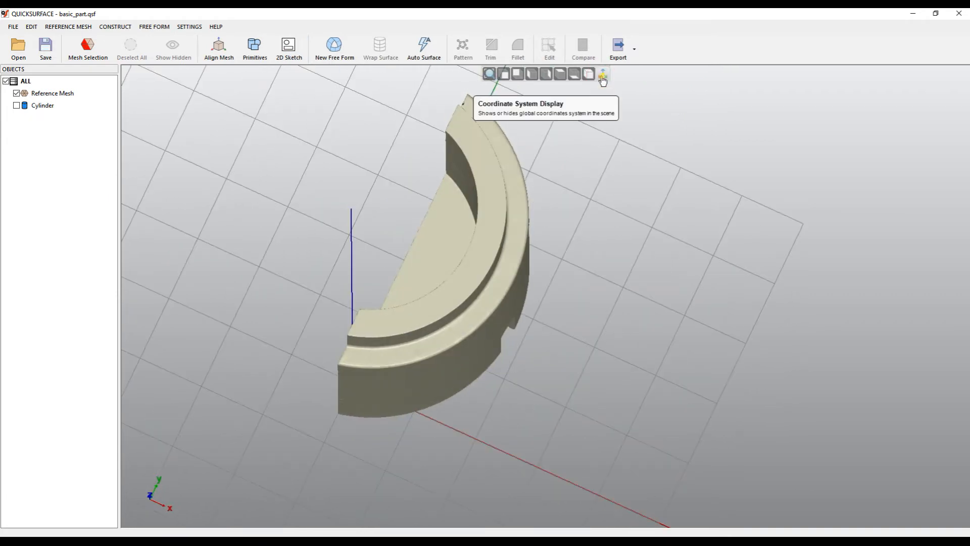
left_click(560, 73)
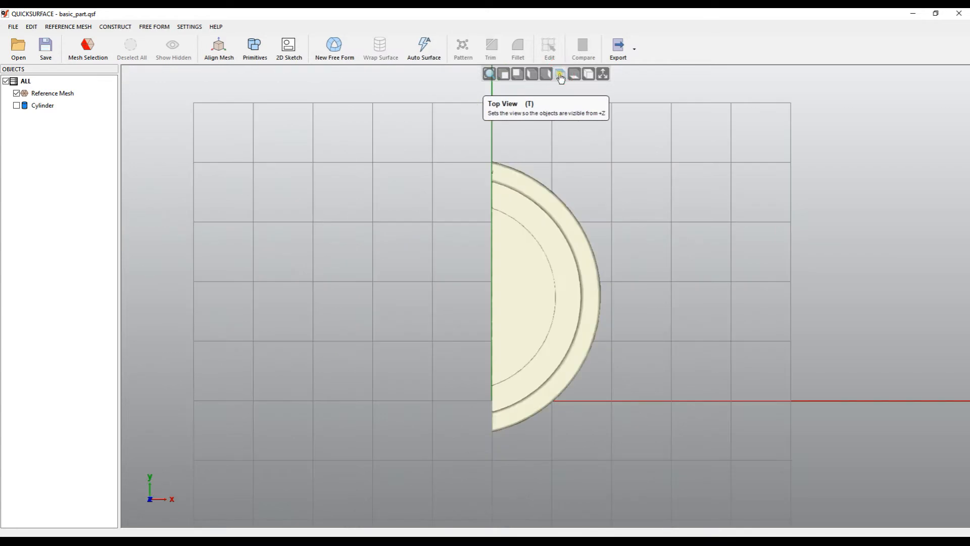
mouse_move(589, 321)
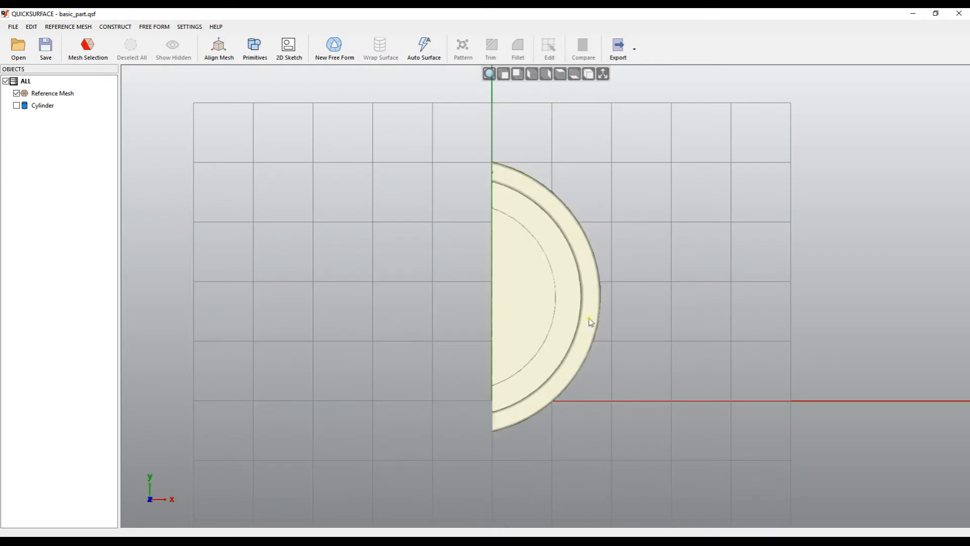
mouse_move(588, 204)
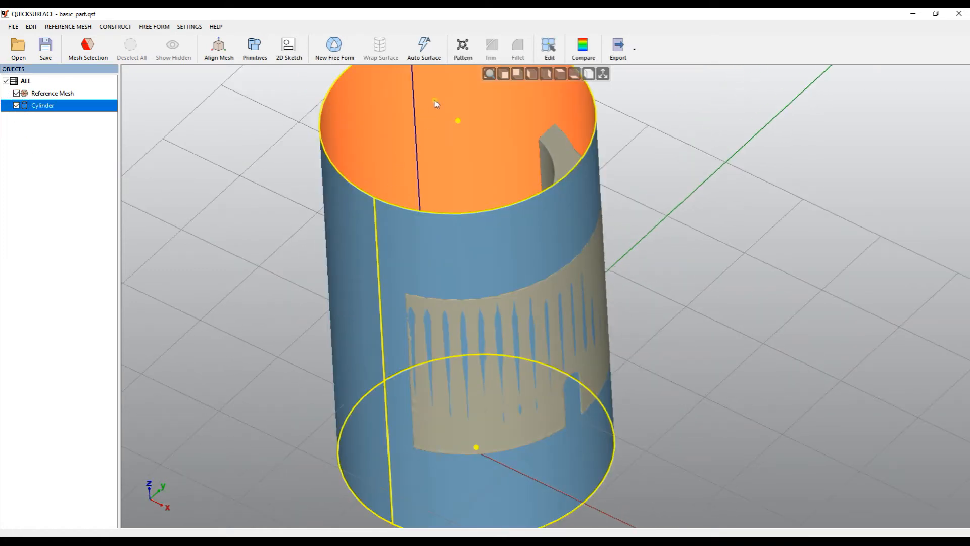
mouse_move(528, 351)
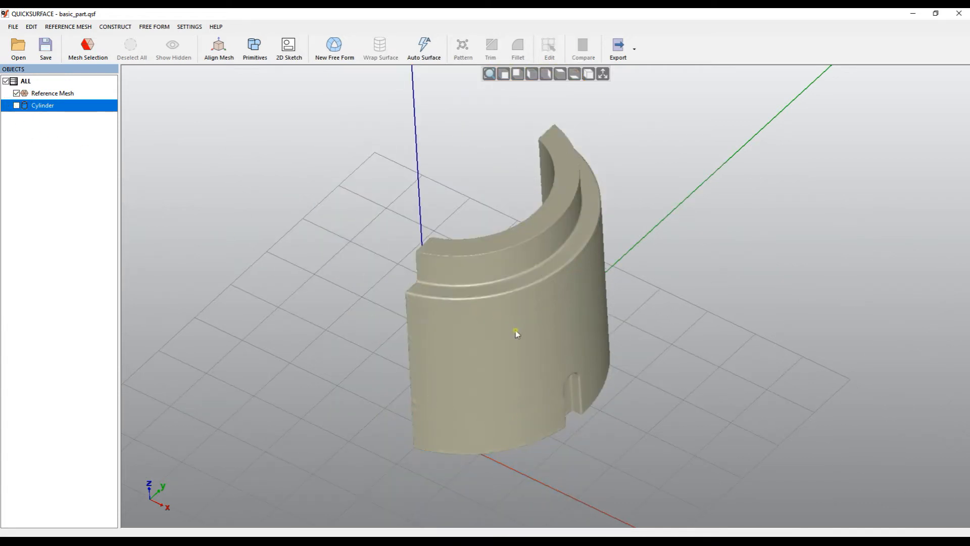
left_click_drag(517, 334, 568, 248)
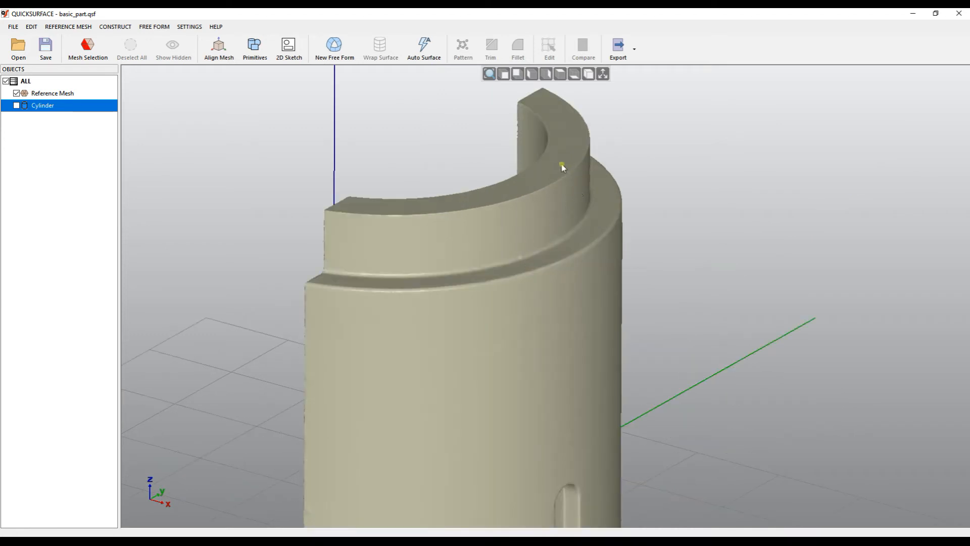
mouse_move(568, 210)
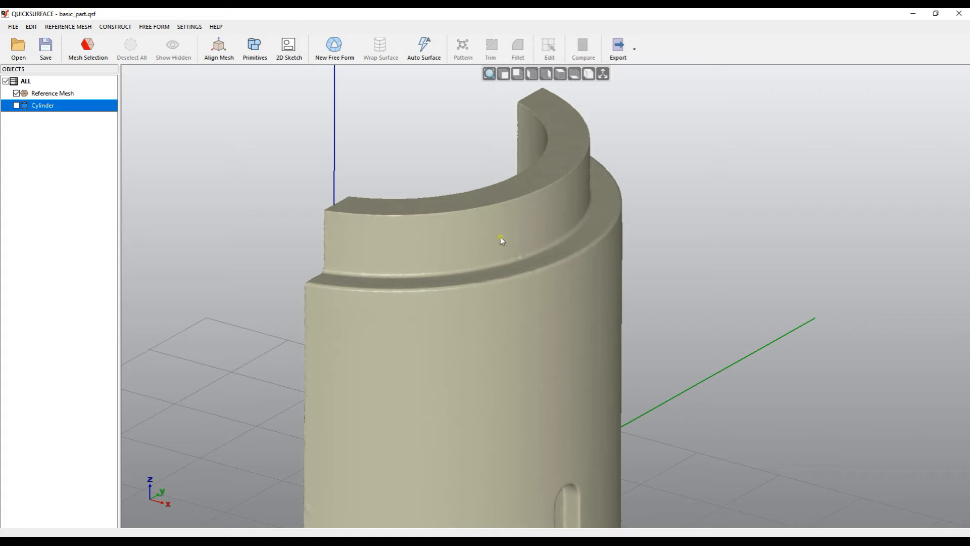
mouse_move(489, 243)
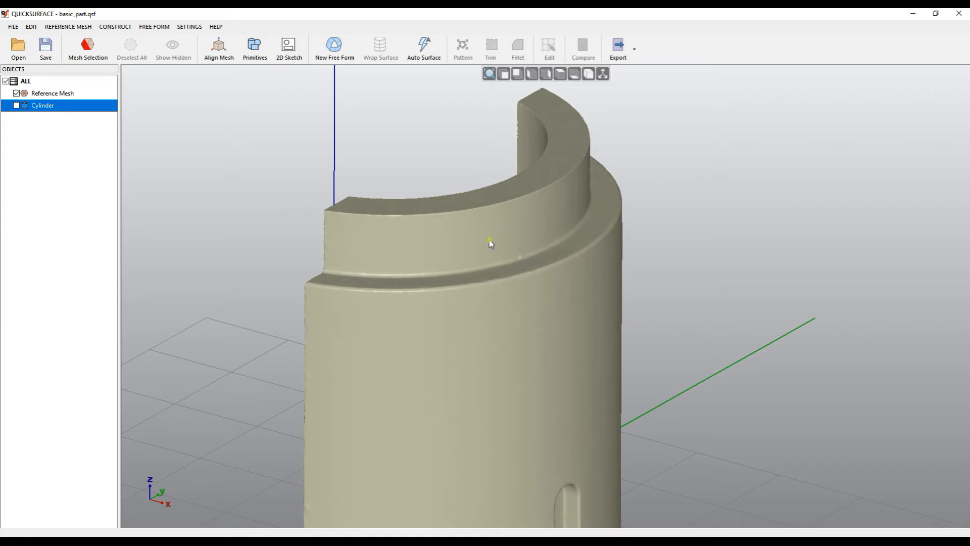
mouse_move(553, 304)
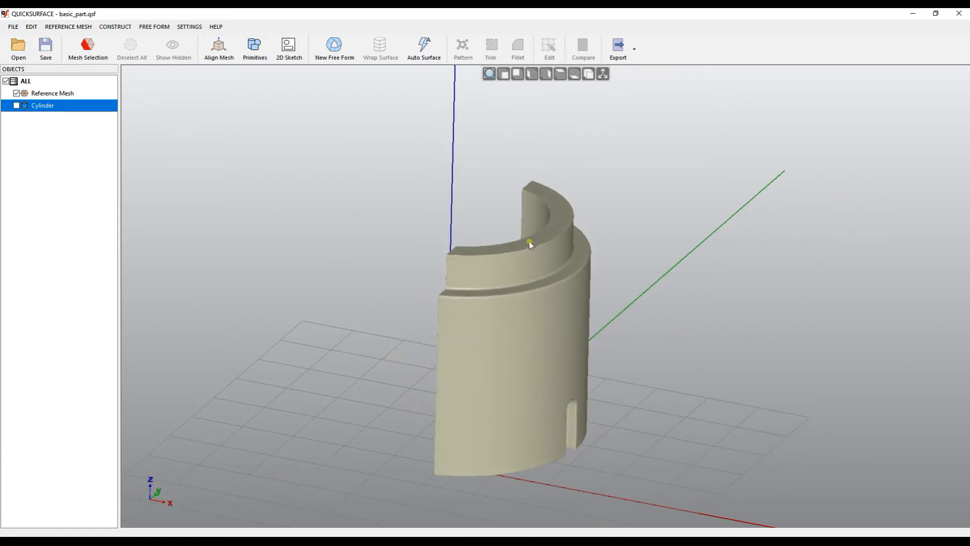
mouse_move(580, 404)
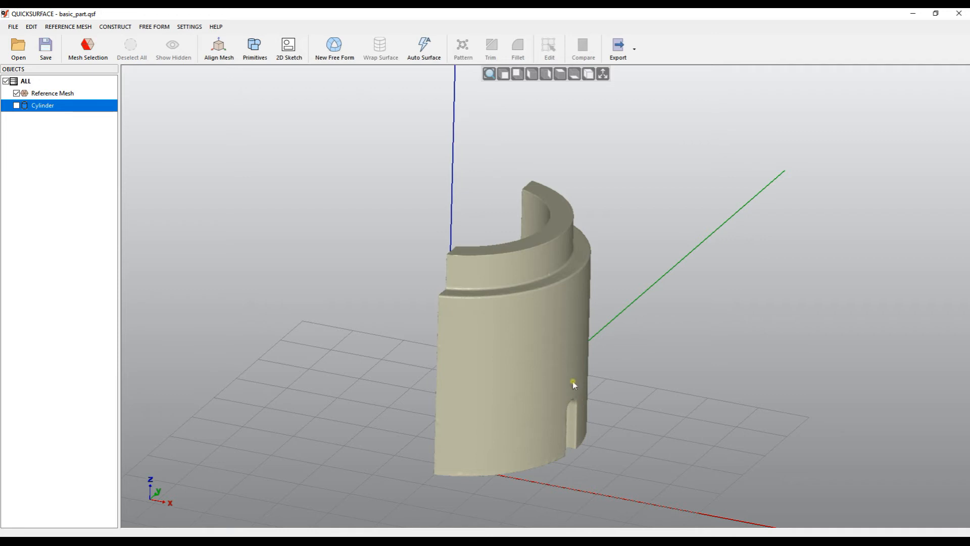
left_click_drag(572, 384, 542, 432)
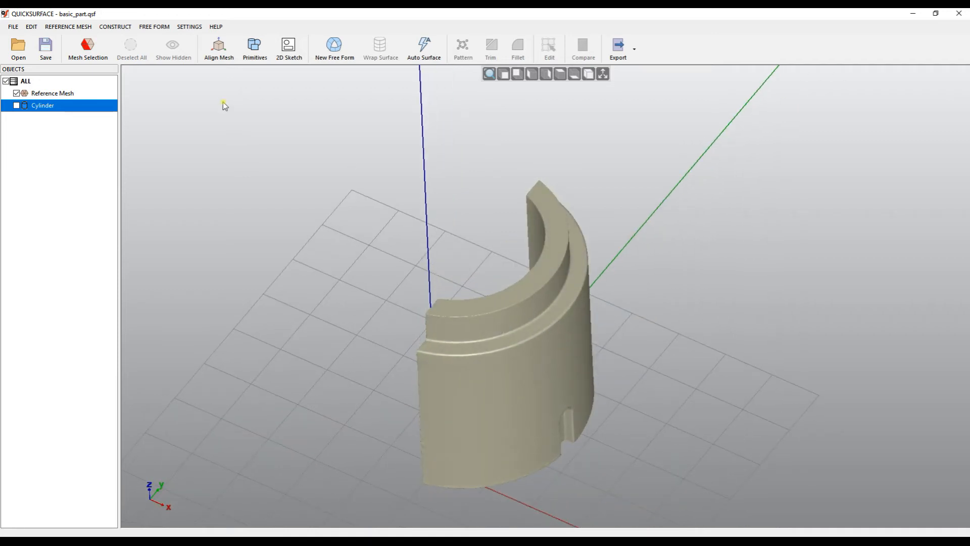
Select the curved wall and step surfaces with Mesh Selection, then start a sketch from them.
left_click(86, 48)
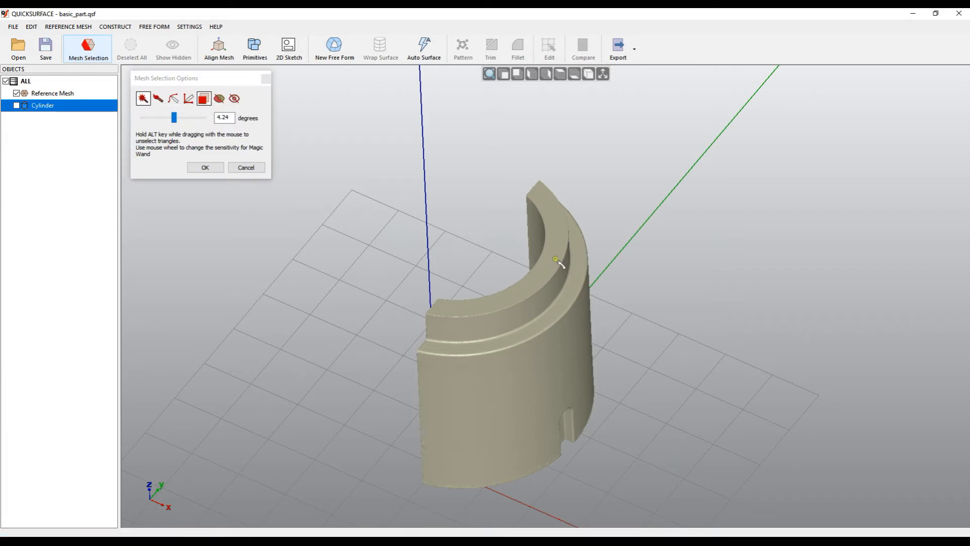
left_click(555, 259)
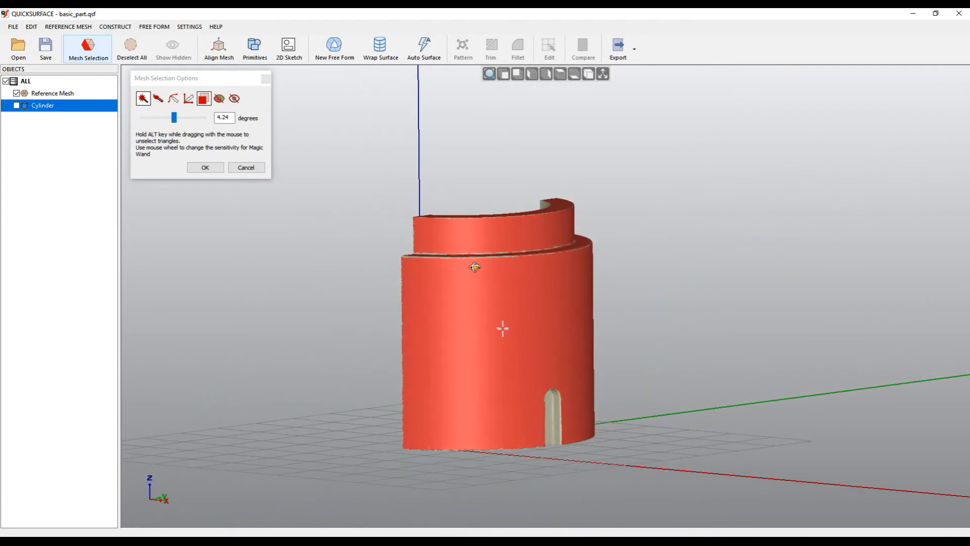
left_click_drag(473, 266, 368, 210)
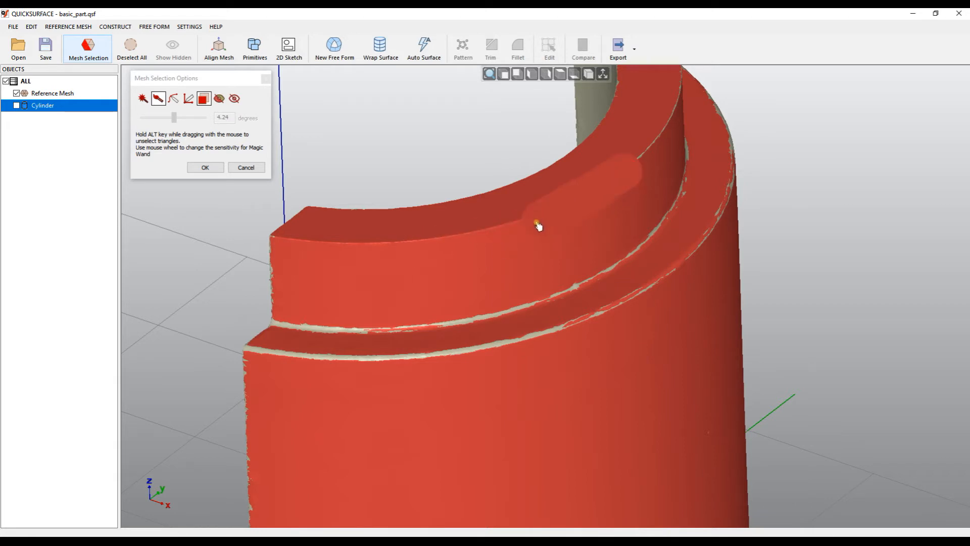
left_click_drag(539, 224, 562, 321)
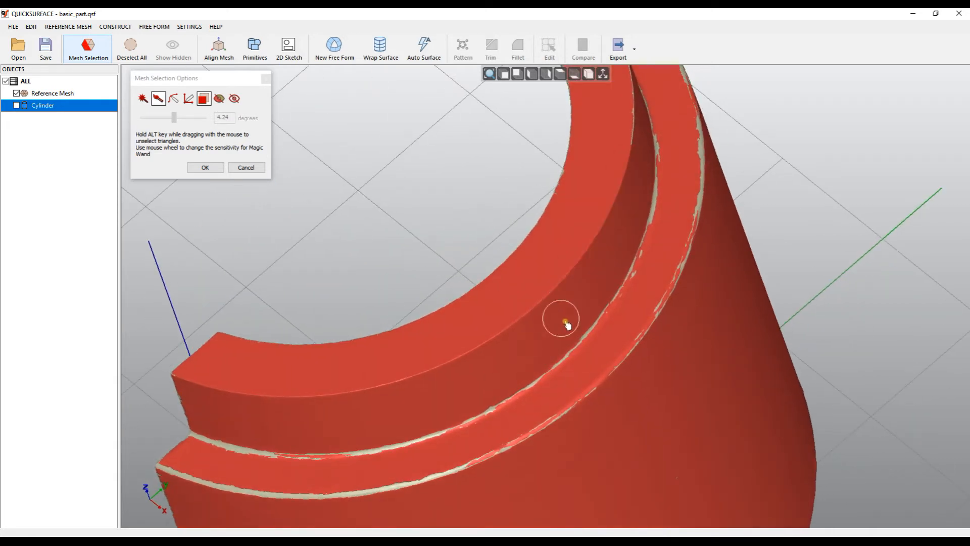
left_click_drag(561, 321, 658, 248)
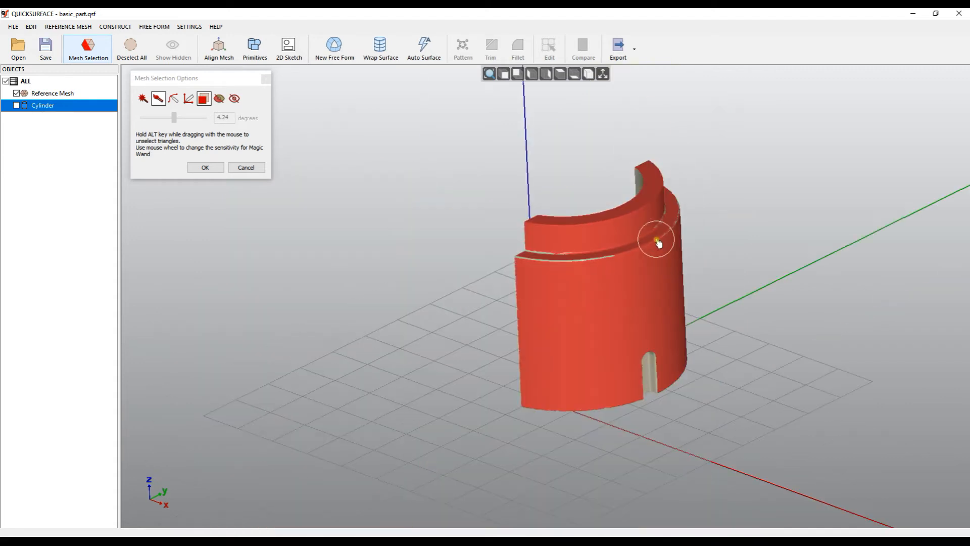
left_click_drag(657, 241, 606, 277)
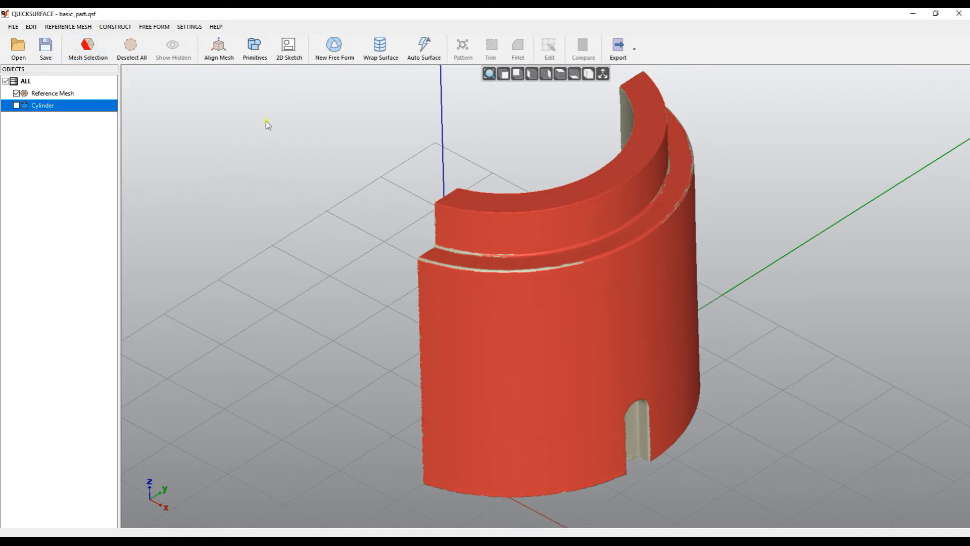
left_click(288, 46)
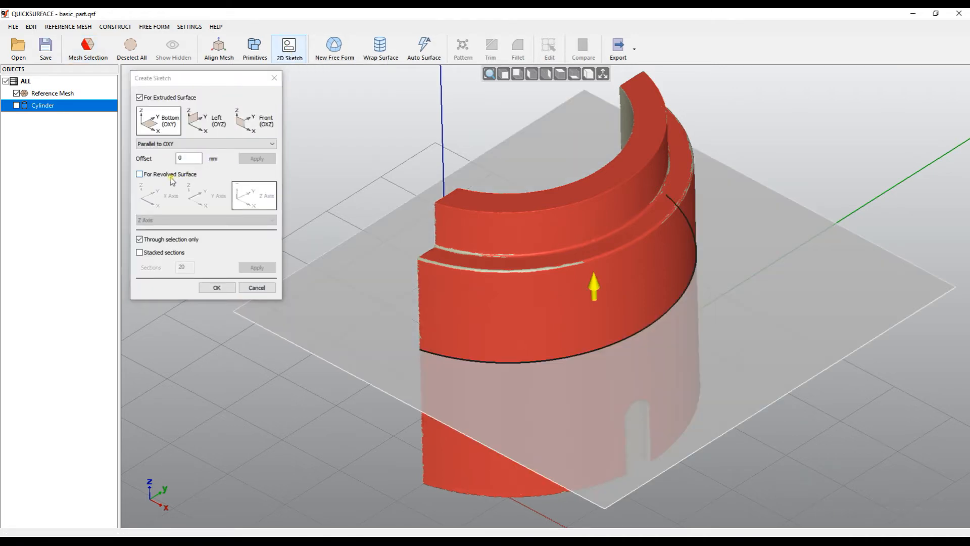
Make the sketch a revolved section about Z and keep Through selection only enabled.
left_click(139, 173)
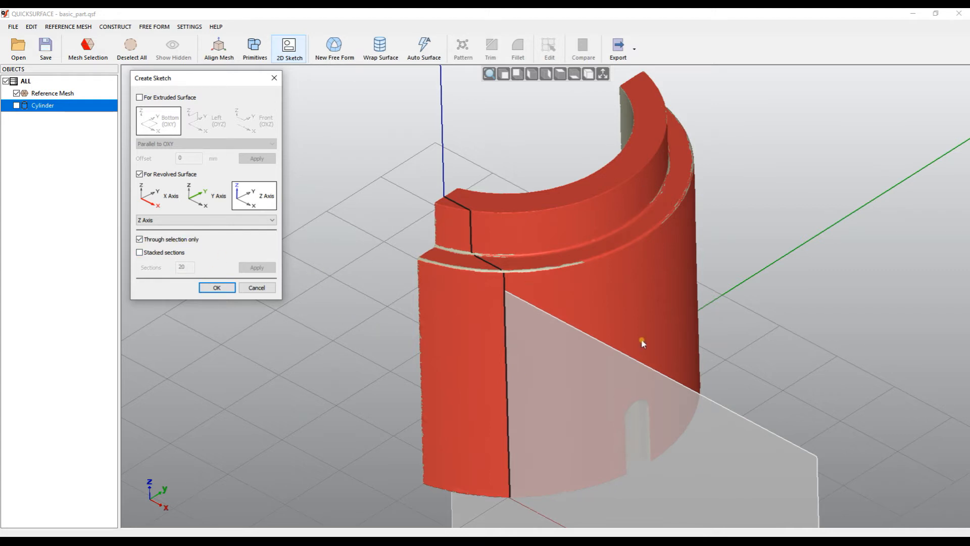
mouse_move(555, 418)
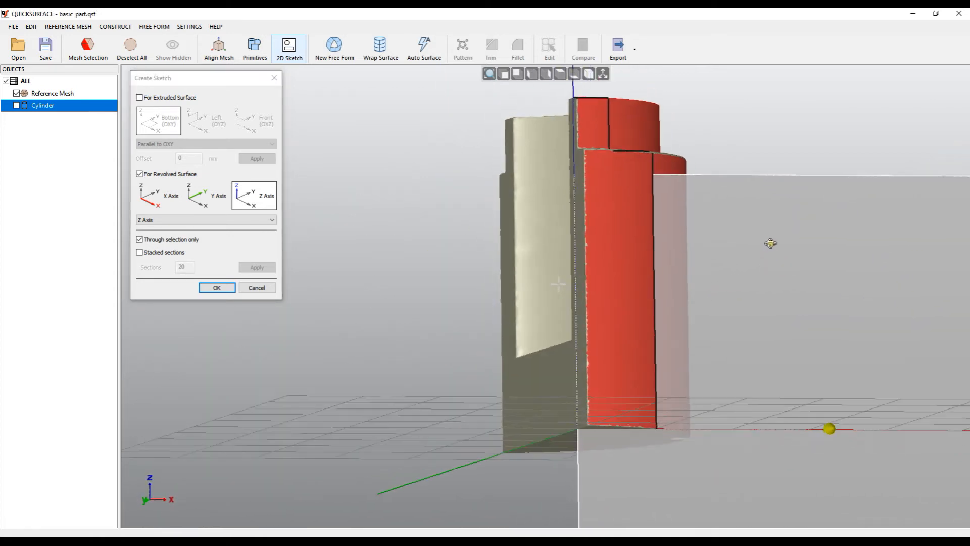
left_click_drag(770, 244, 594, 390)
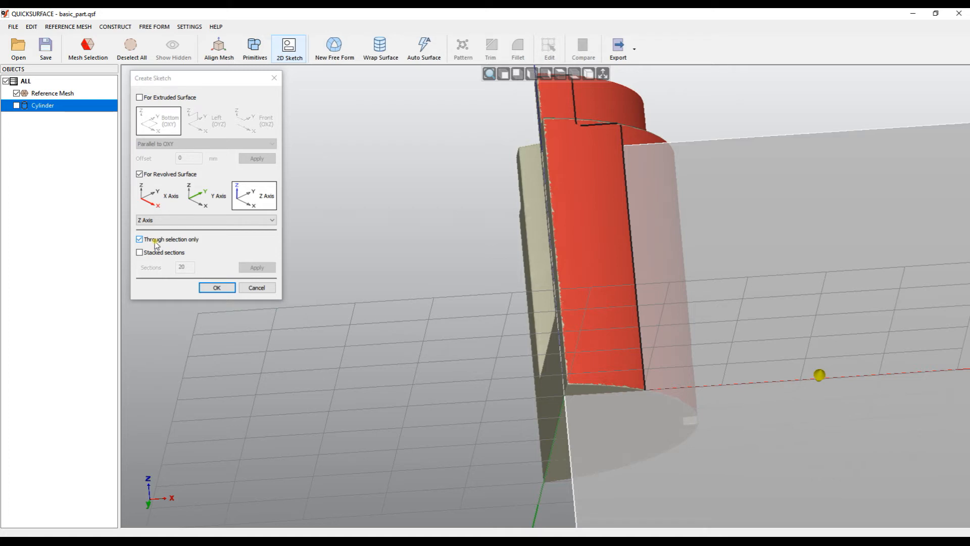
left_click(140, 239)
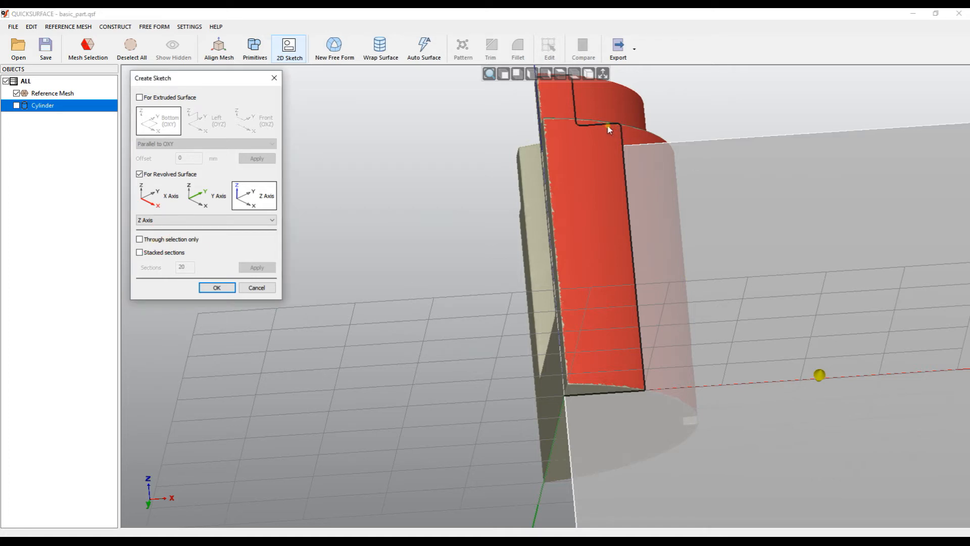
mouse_move(599, 400)
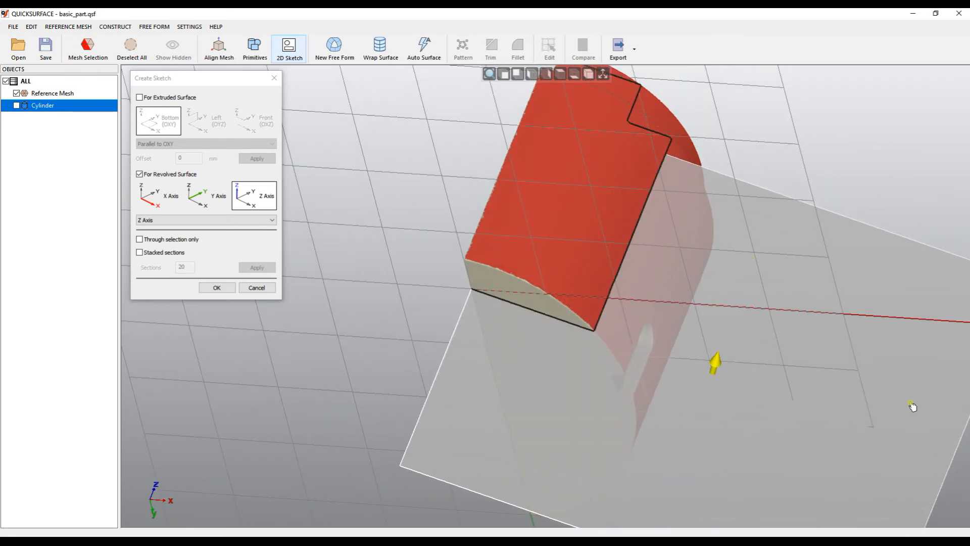
left_click_drag(912, 406, 620, 286)
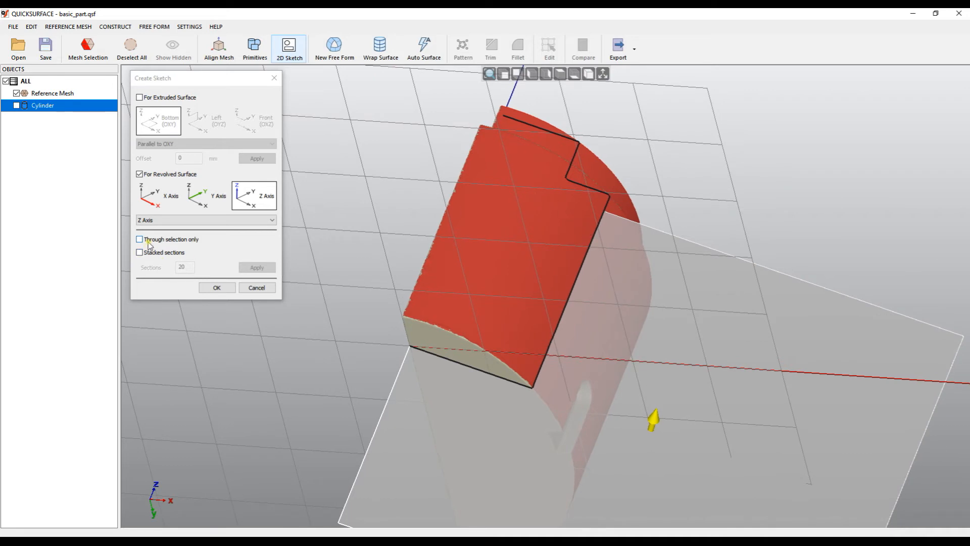
left_click(139, 240)
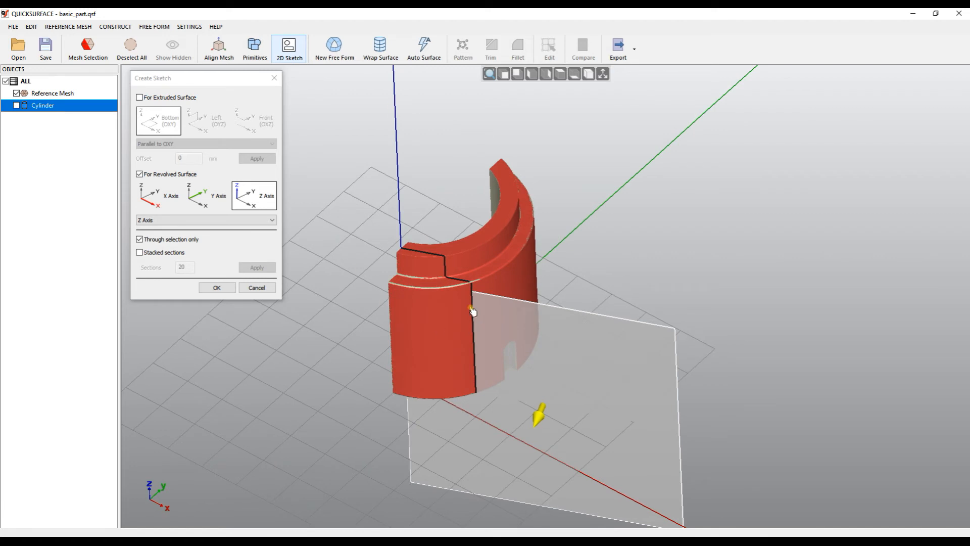
mouse_move(402, 198)
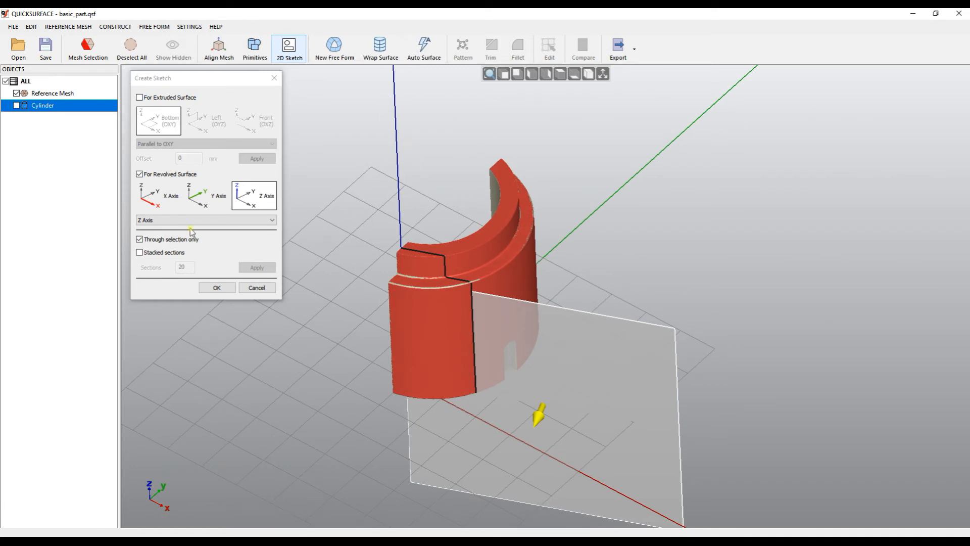
Revolve the section about the fitted Cylinder axis and create the profile sketch.
left_click(205, 219)
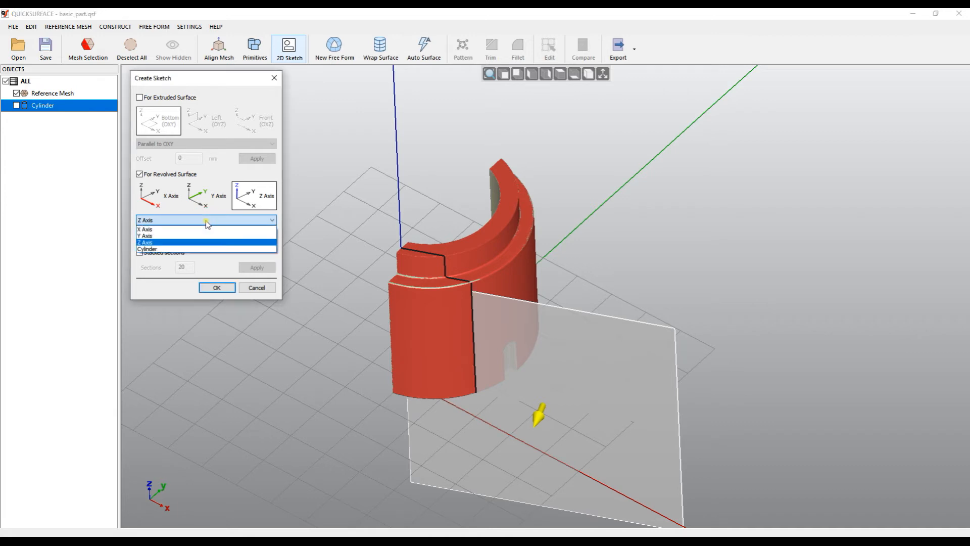
left_click(147, 248)
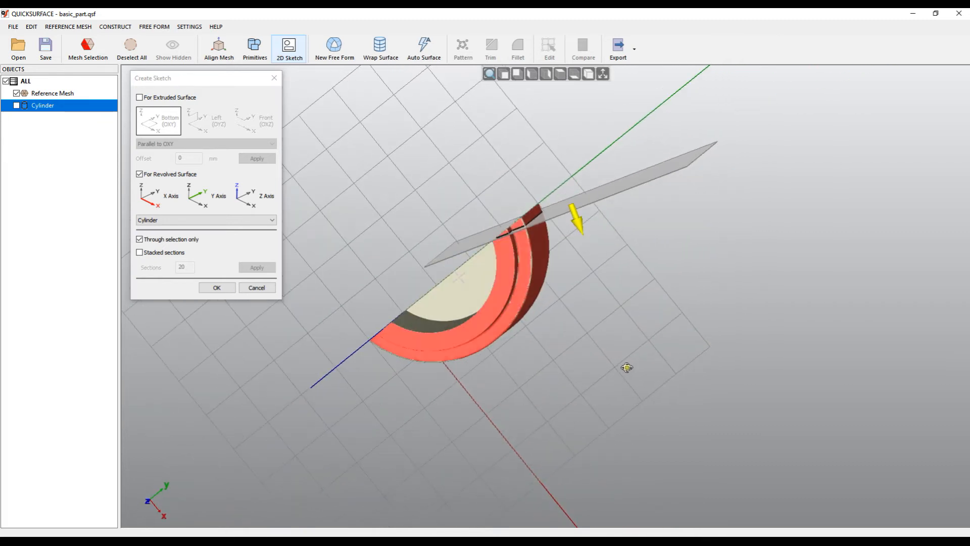
left_click_drag(627, 367, 560, 465)
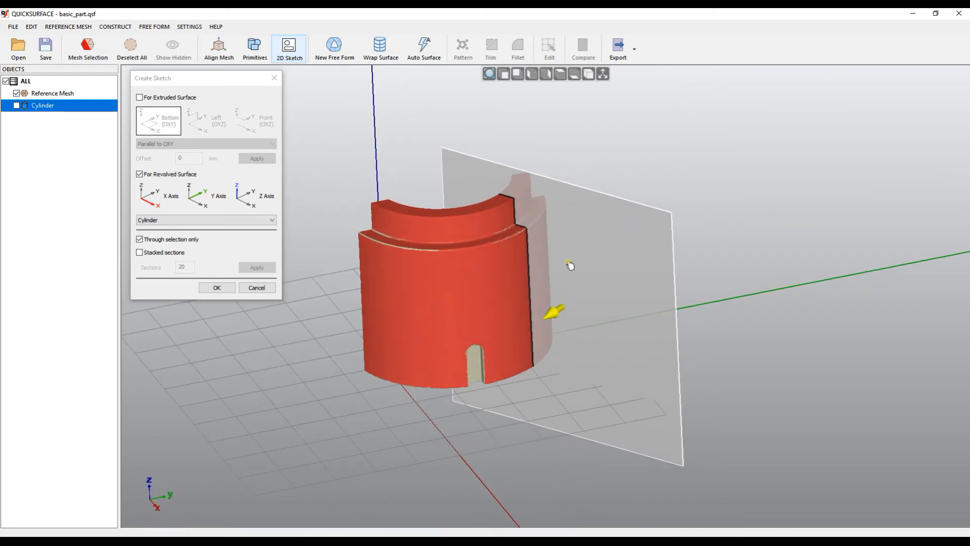
left_click_drag(568, 265, 338, 395)
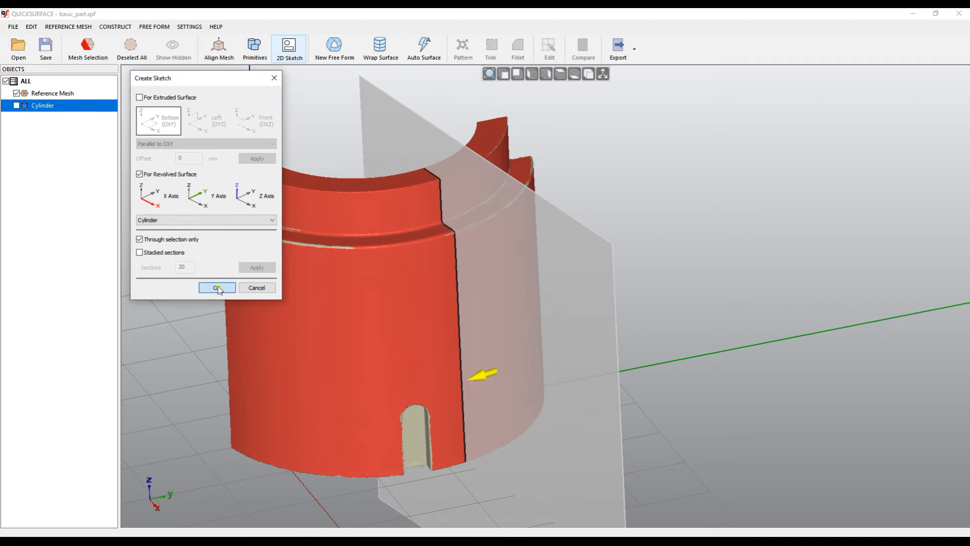
left_click(216, 287)
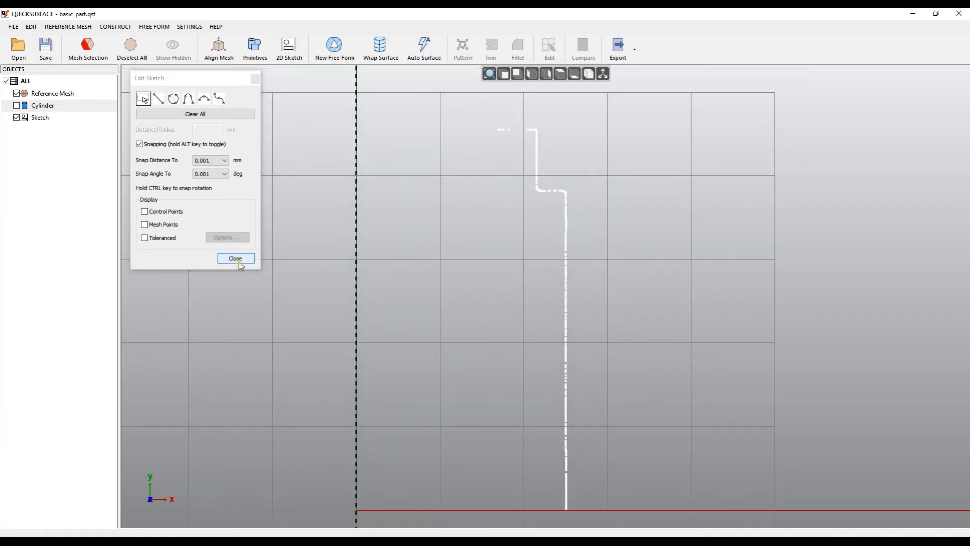
Close sketch editing and bring up the FILE menu's recent projects.
left_click(235, 257)
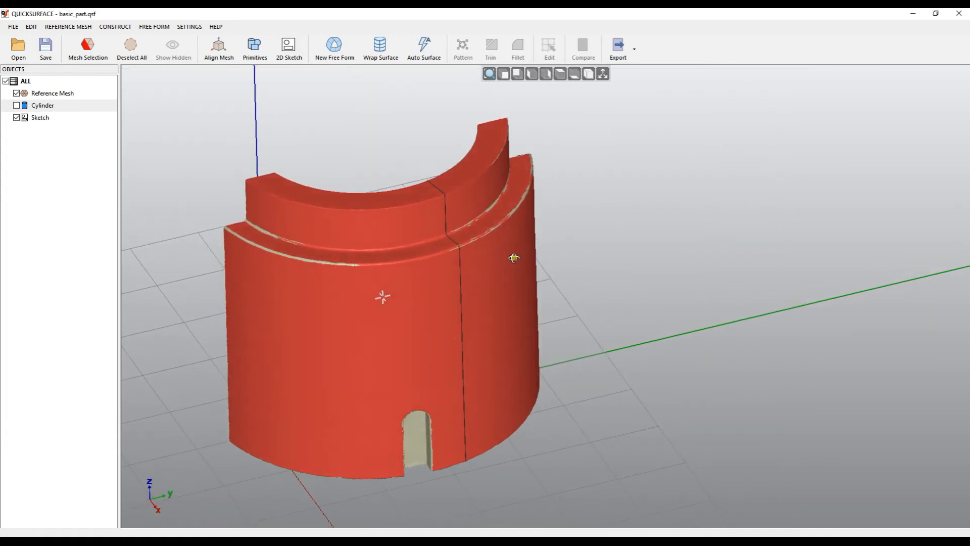
left_click(12, 26)
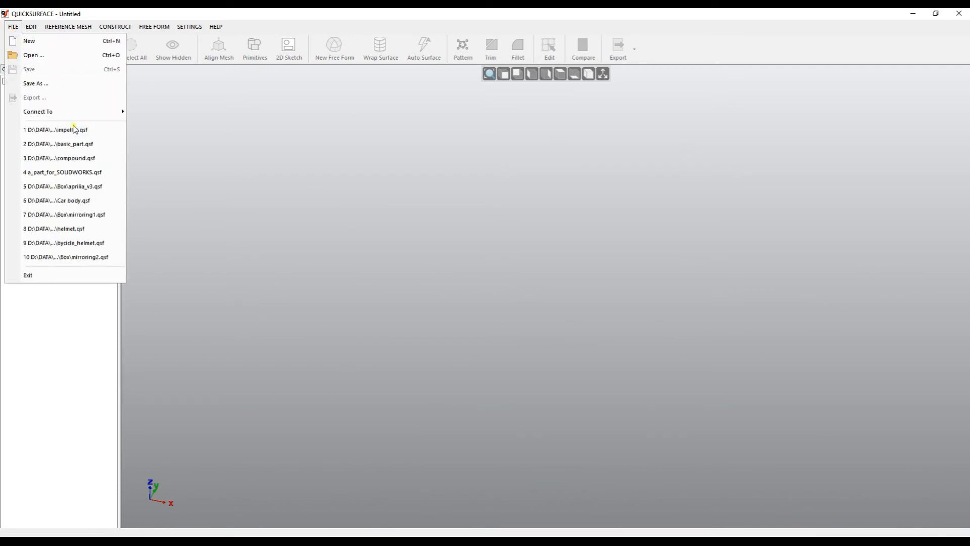
Open impeller.qsf, inspect the blade mesh from several views, and start Mesh Selection.
left_click(55, 130)
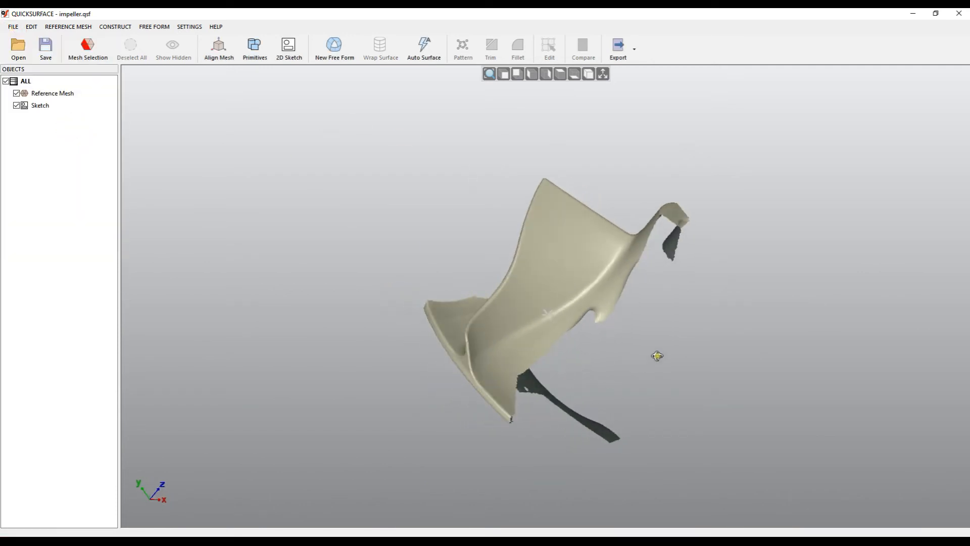
left_click_drag(657, 355, 399, 272)
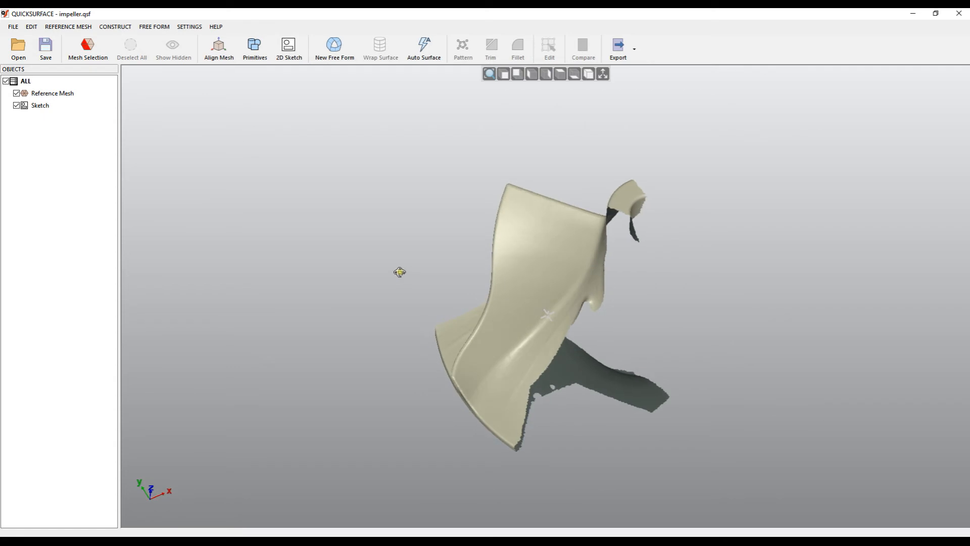
left_click_drag(400, 272, 732, 266)
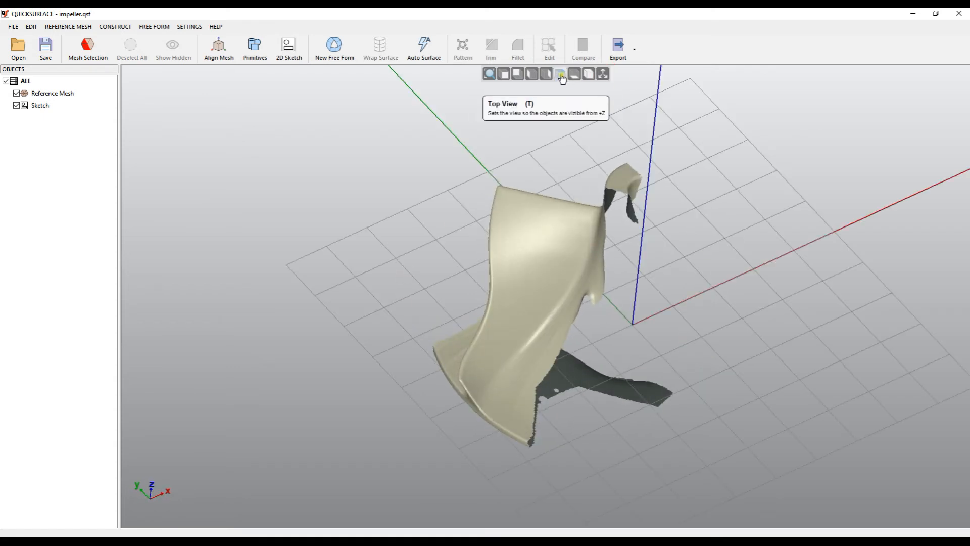
left_click(559, 74)
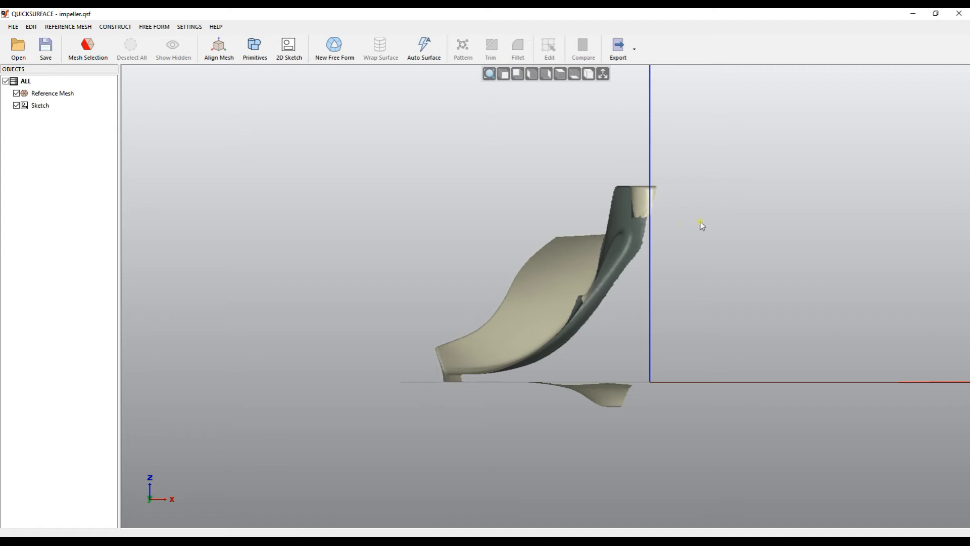
mouse_move(564, 321)
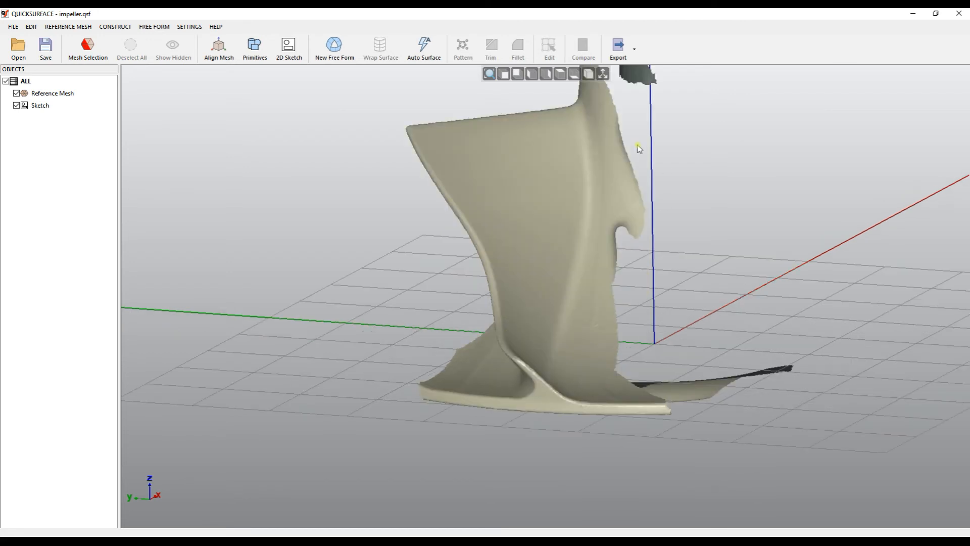
left_click(87, 49)
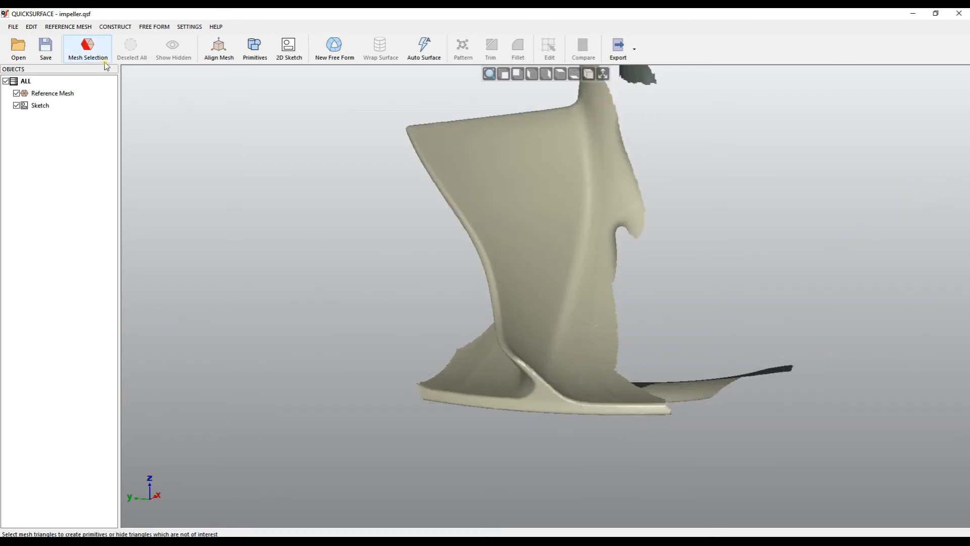
Paint the blade's base and edge triangles red with Mesh Selection and confirm with OK.
left_click(87, 48)
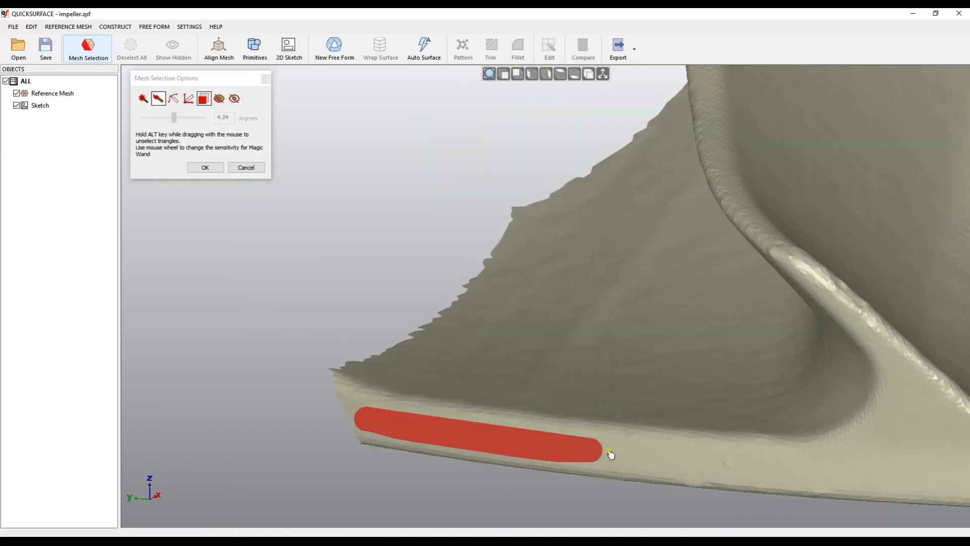
left_click_drag(609, 454, 764, 470)
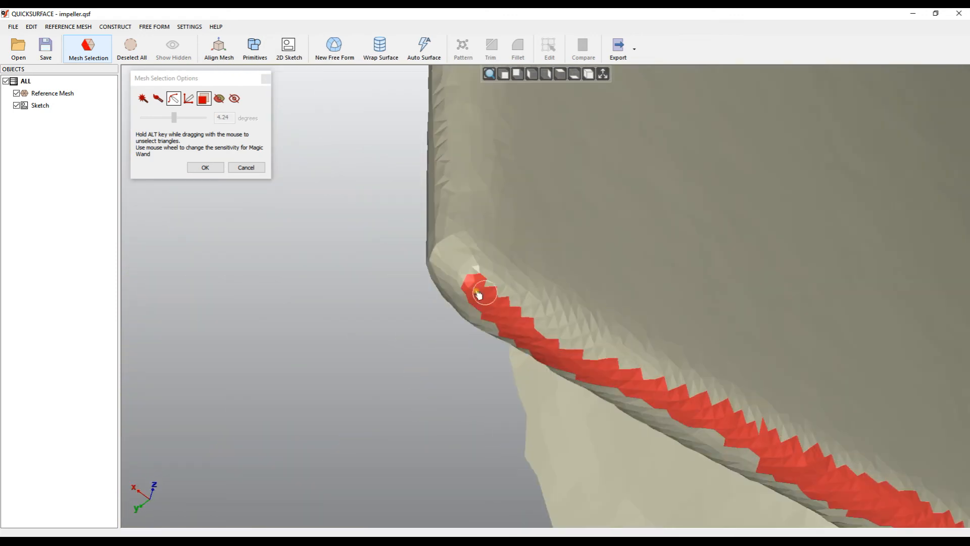
left_click_drag(479, 295, 624, 390)
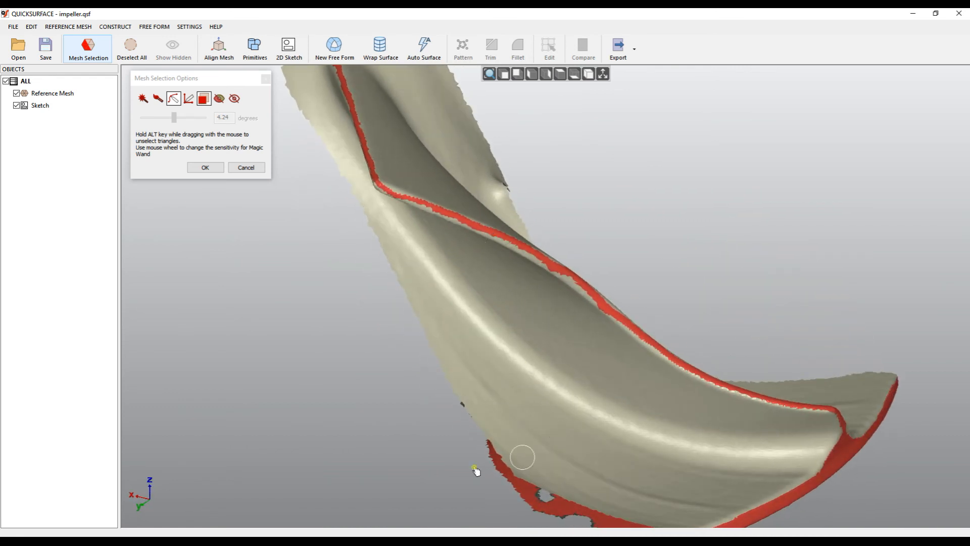
left_click_drag(523, 457, 507, 416)
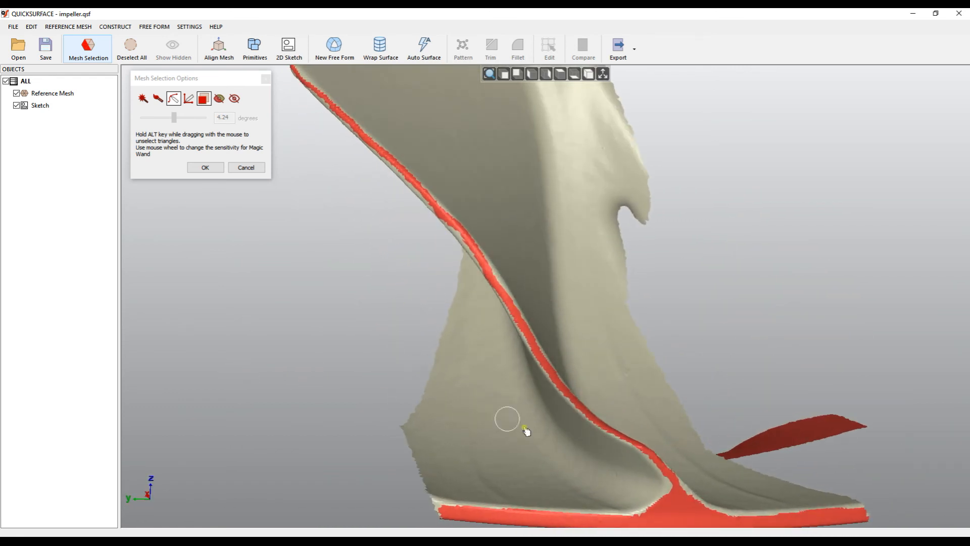
left_click_drag(507, 420, 583, 364)
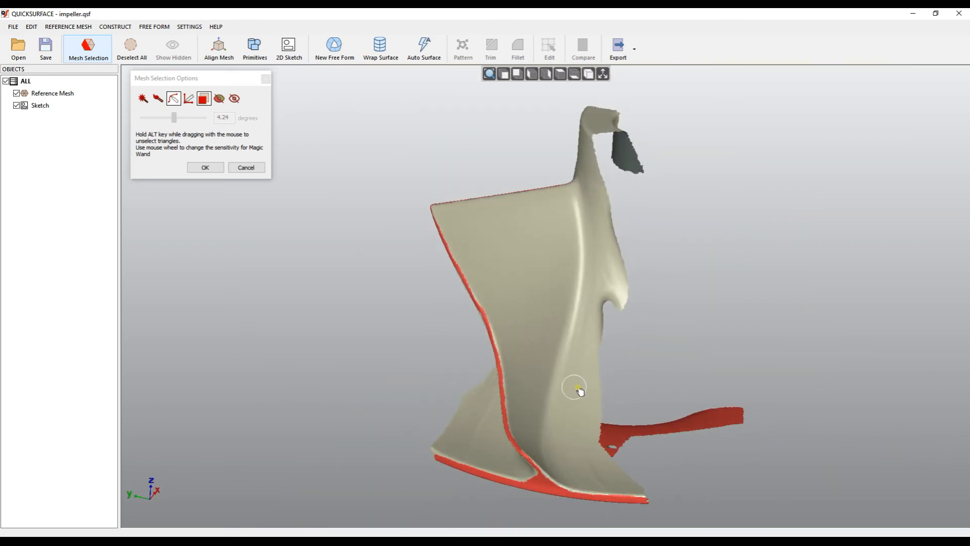
mouse_move(300, 222)
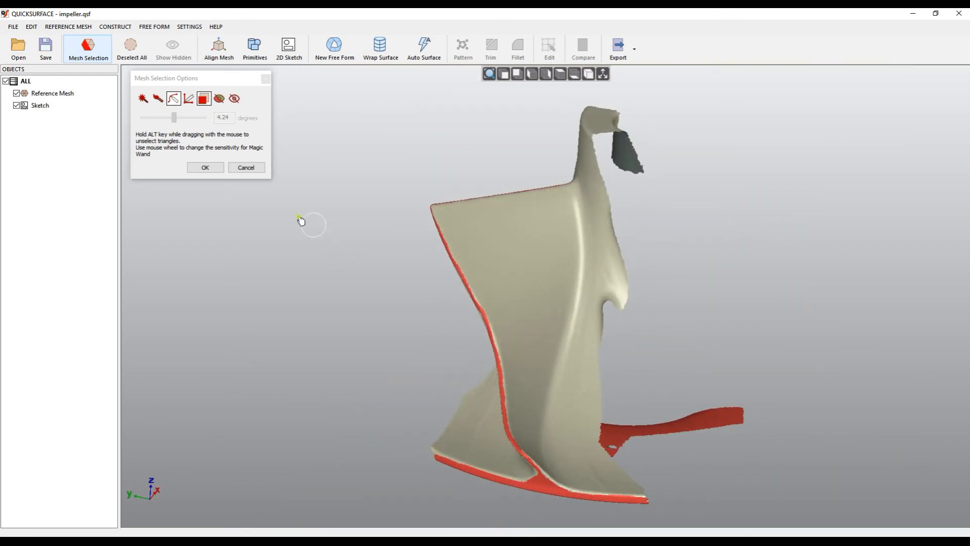
left_click(204, 167)
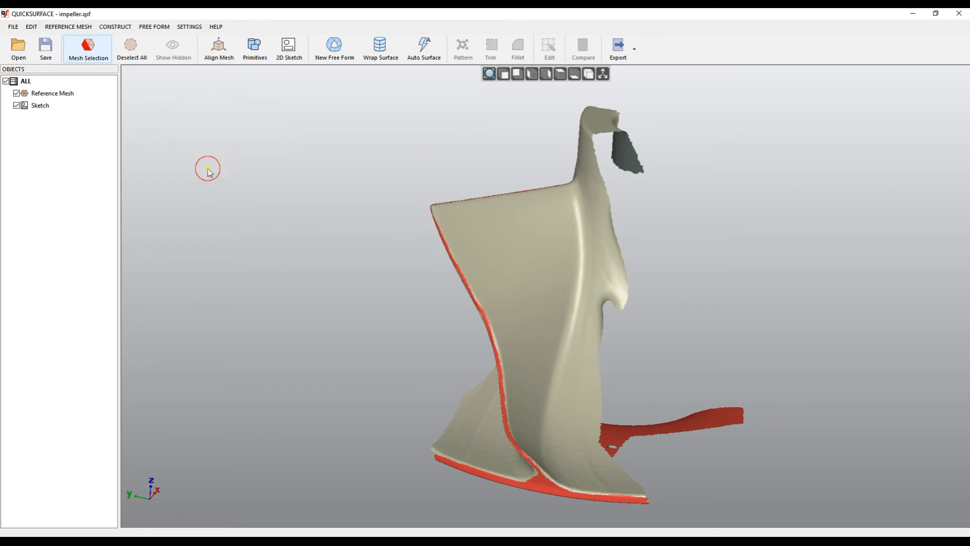
Create a 2D sketch For Revolved Surface about the Z axis, through the selection only.
left_click(288, 47)
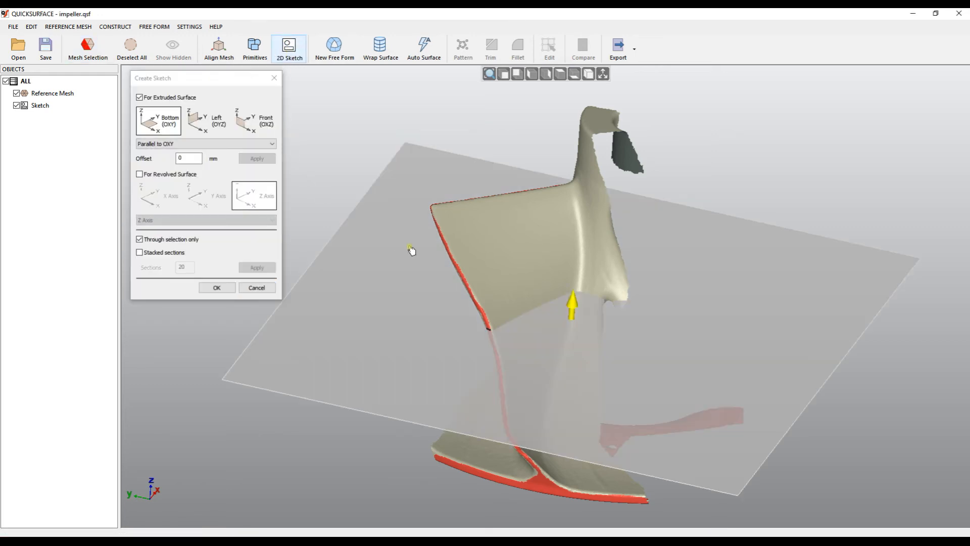
left_click(139, 173)
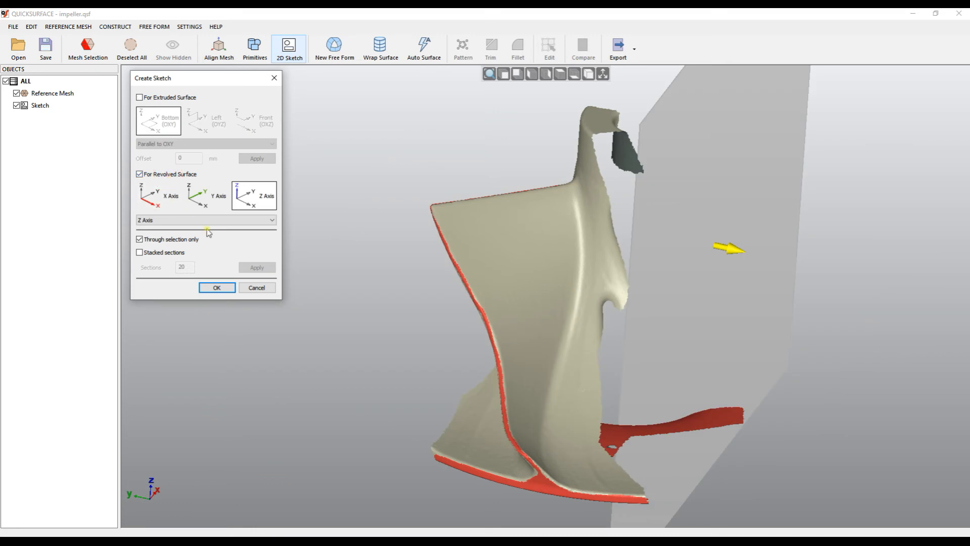
left_click(205, 195)
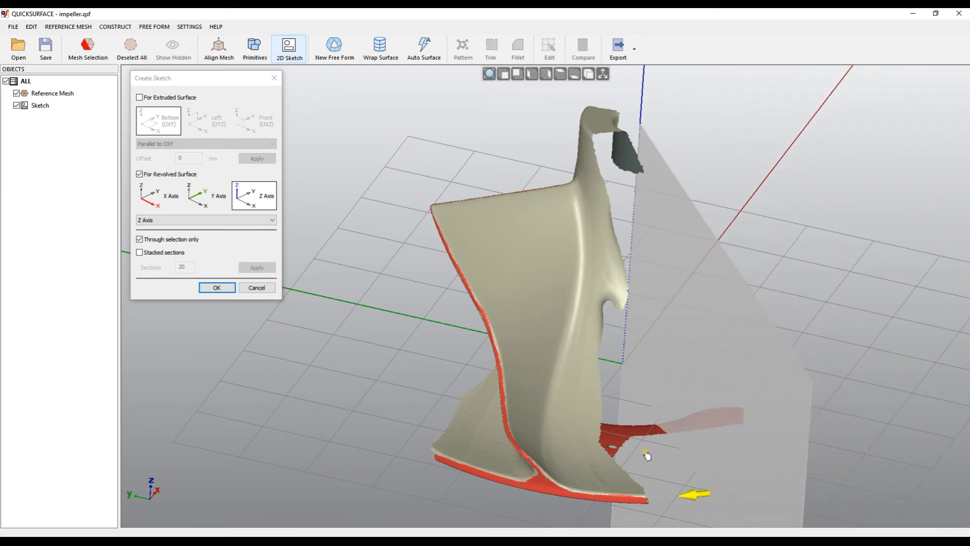
left_click_drag(647, 455, 572, 373)
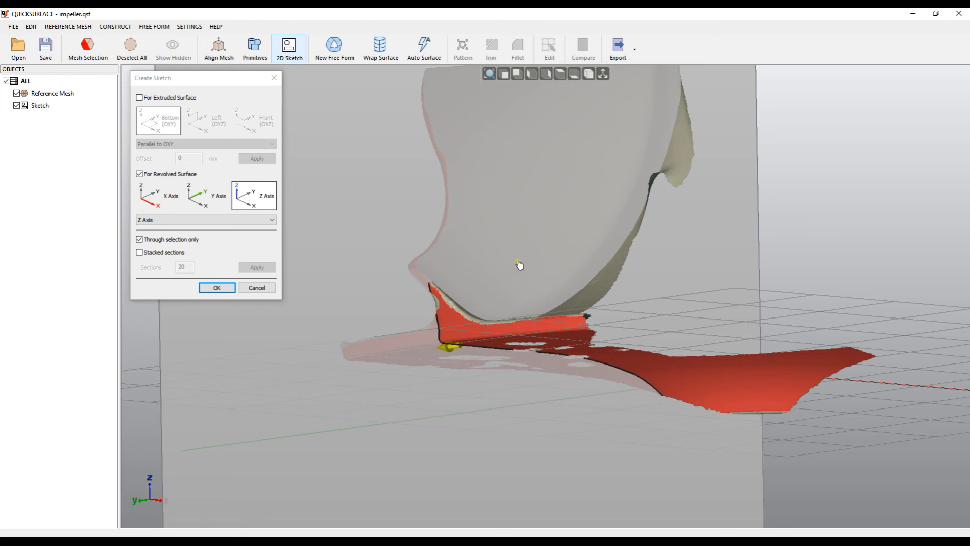
left_click_drag(519, 264, 563, 321)
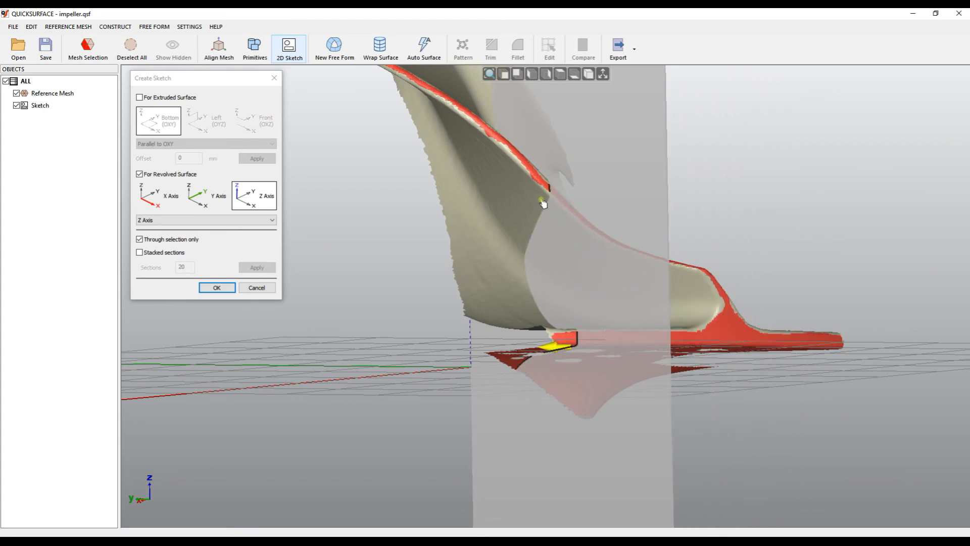
mouse_move(617, 298)
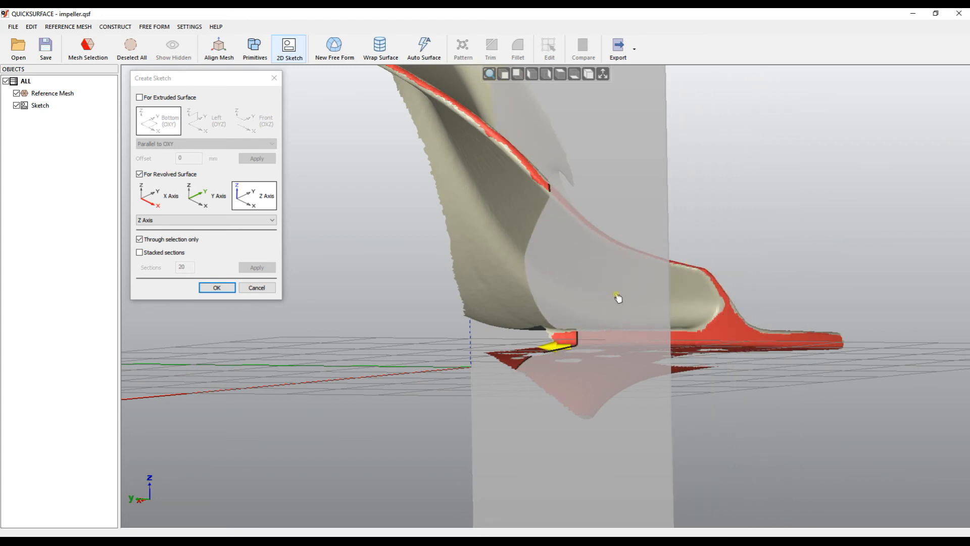
left_click_drag(617, 300, 438, 321)
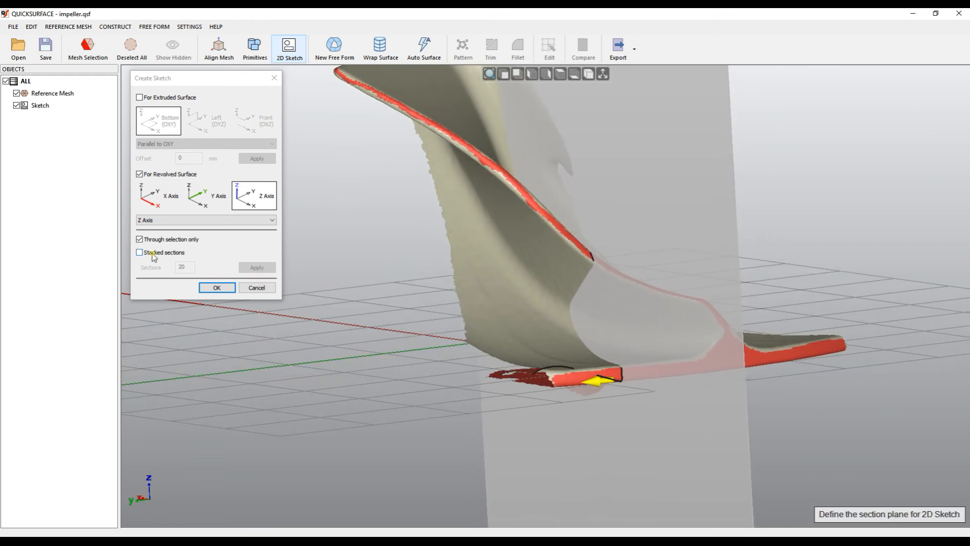
Enable stacked sections with 200 then 300 sections, apply, and accept the extracted Sketch(1).
left_click(139, 251)
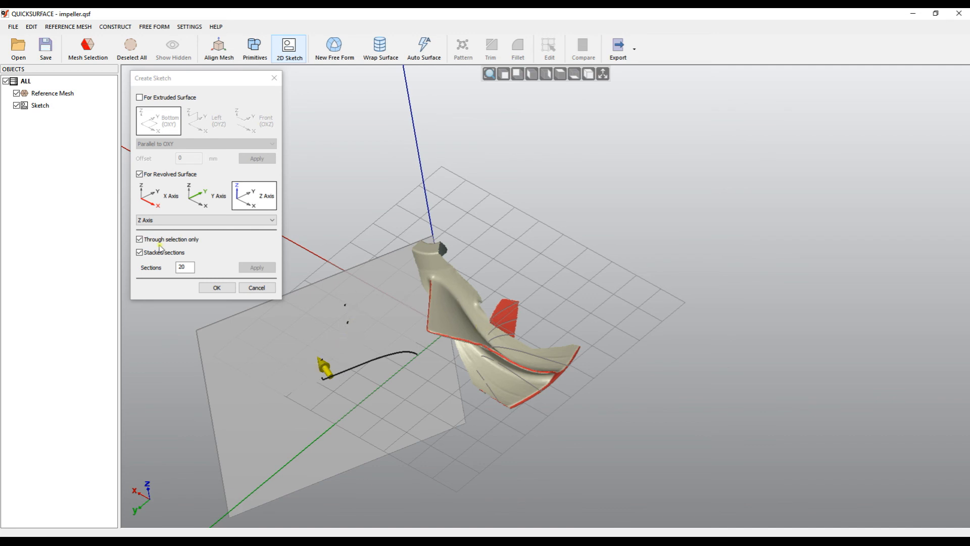
type("200")
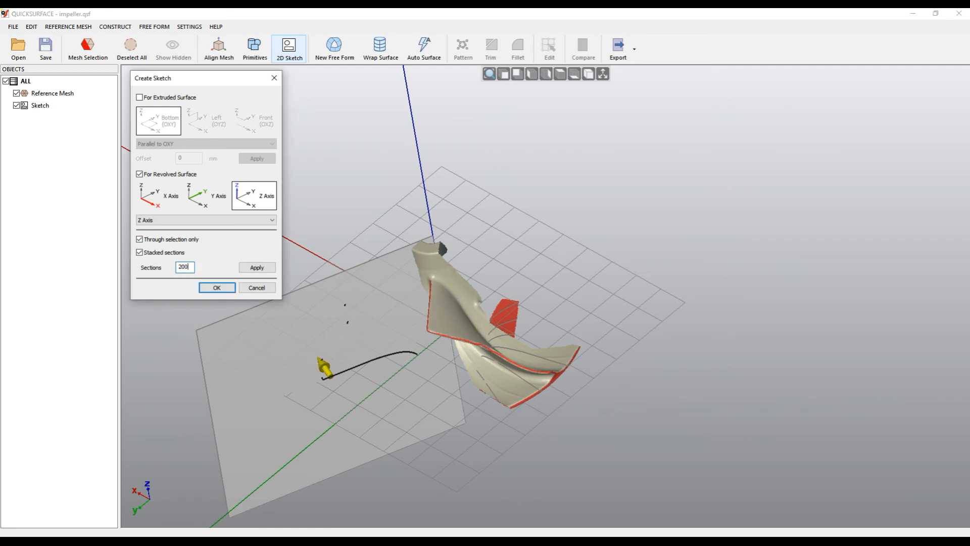
left_click(255, 267)
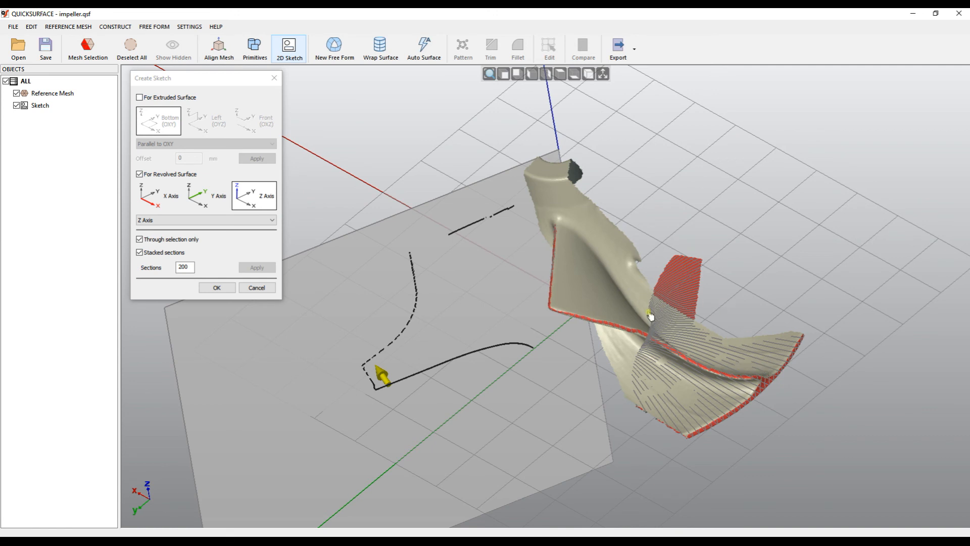
mouse_move(519, 224)
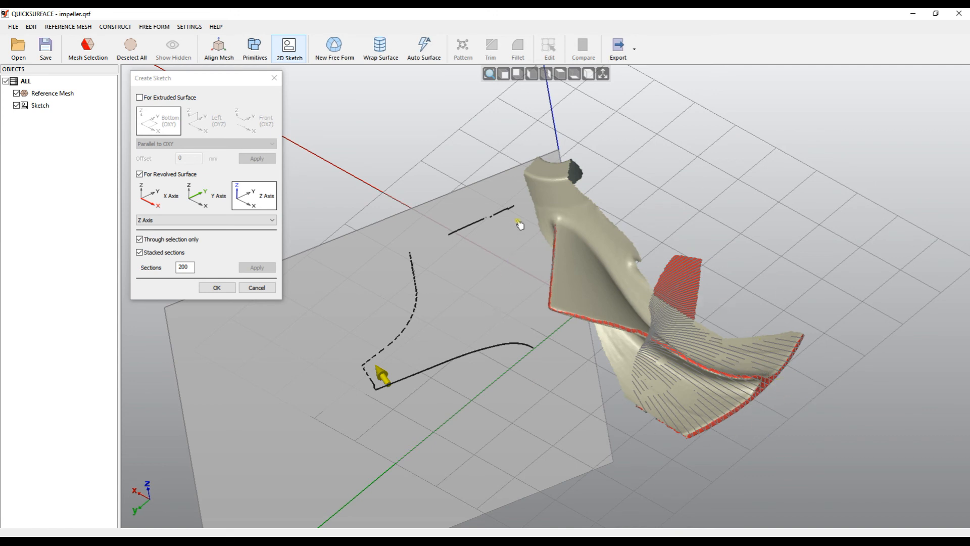
mouse_move(339, 376)
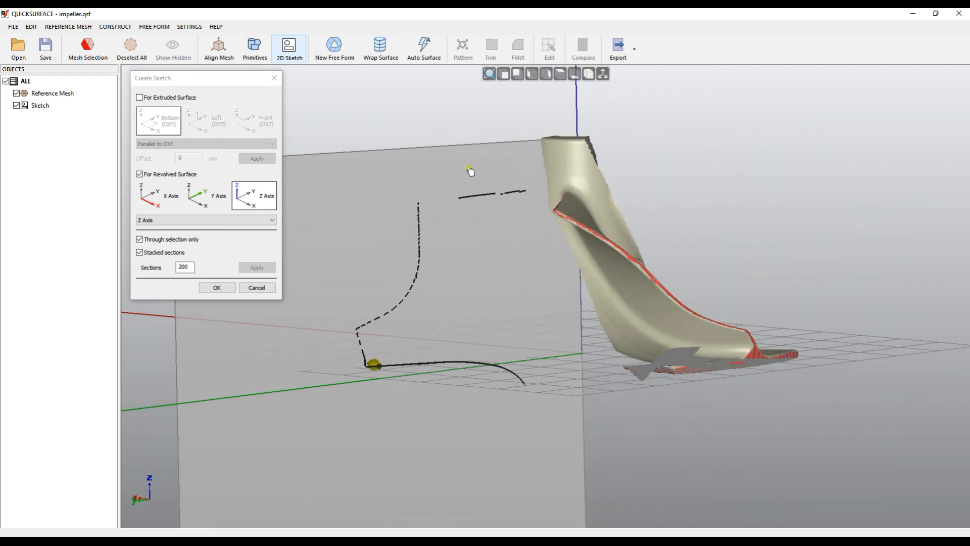
mouse_move(390, 311)
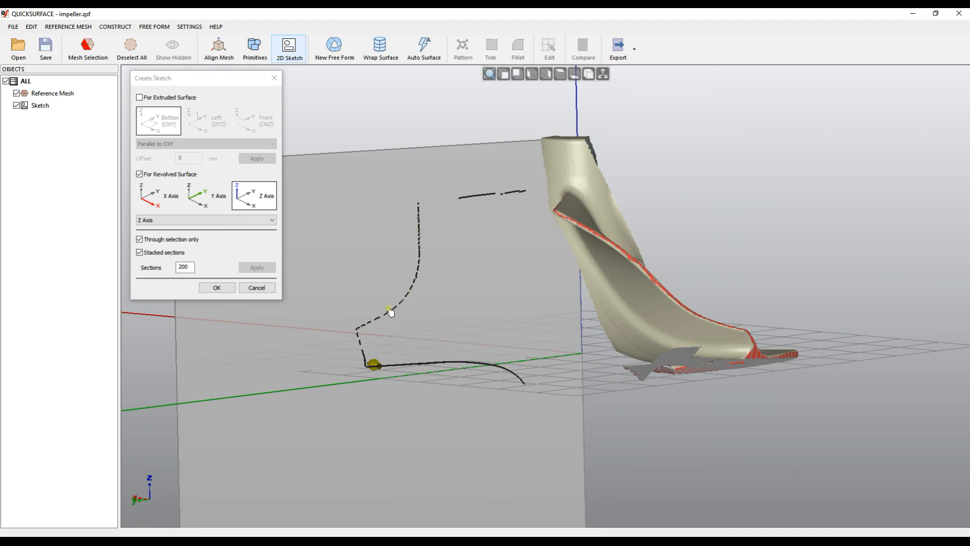
mouse_move(428, 213)
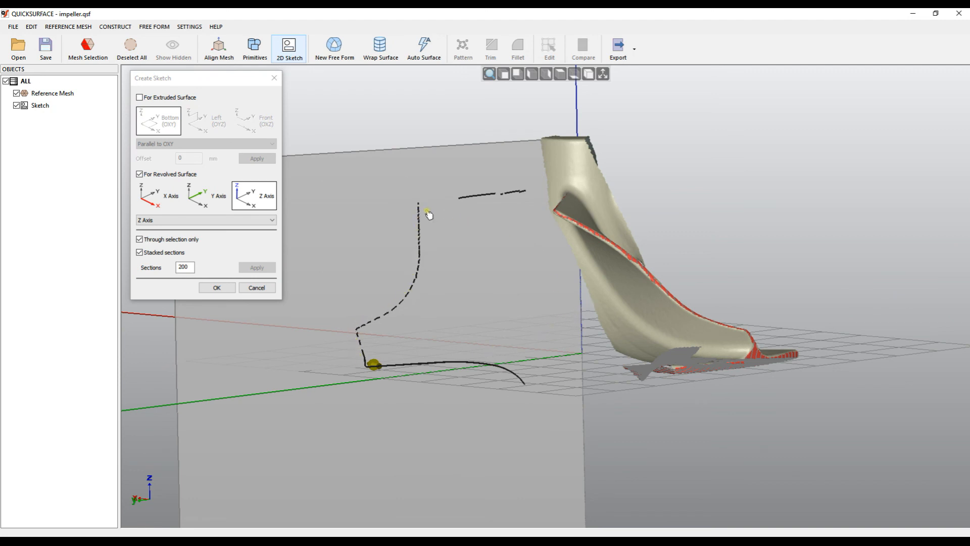
mouse_move(365, 321)
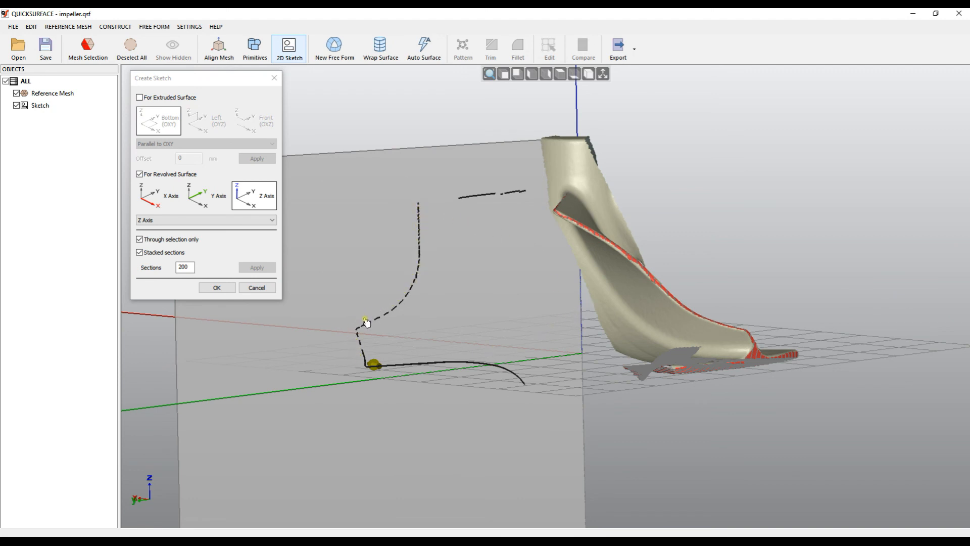
mouse_move(424, 234)
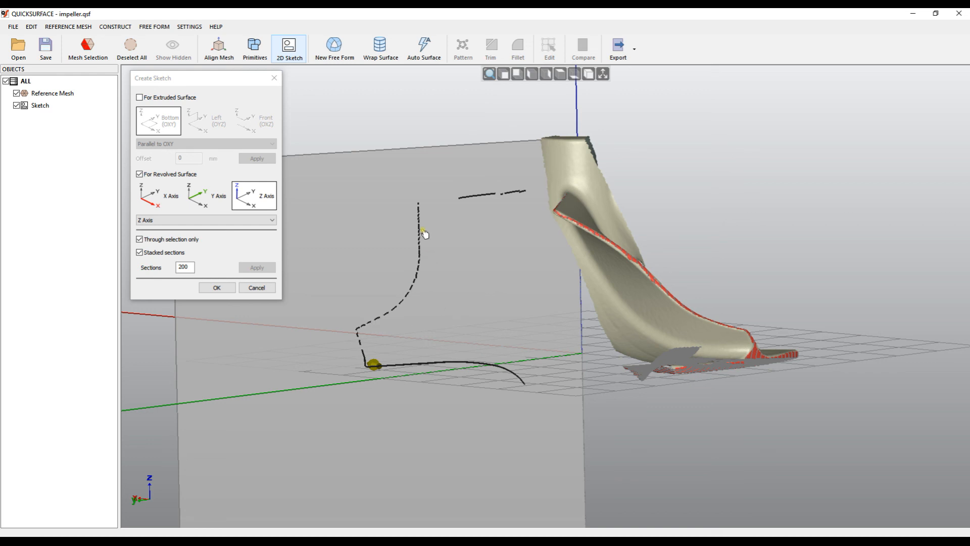
mouse_move(475, 335)
type("300")
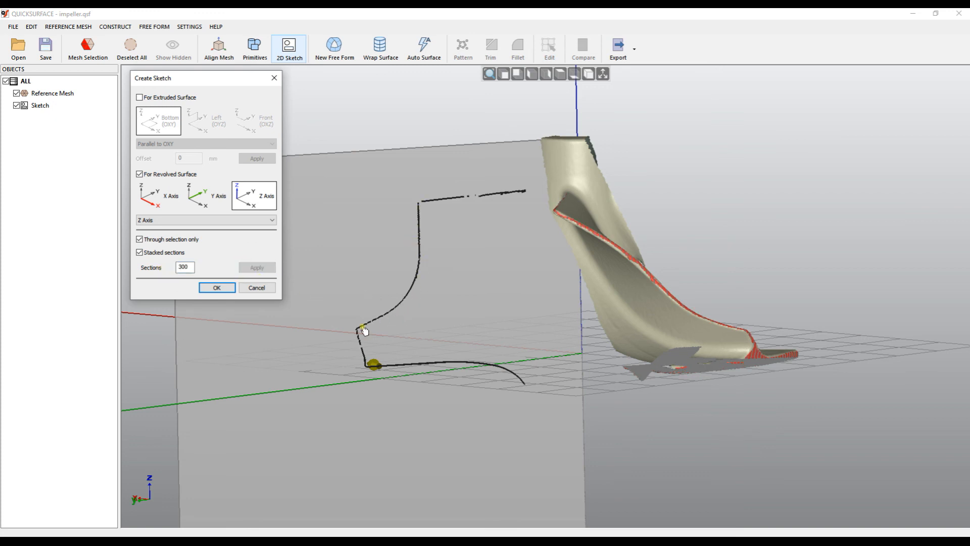
left_click(216, 287)
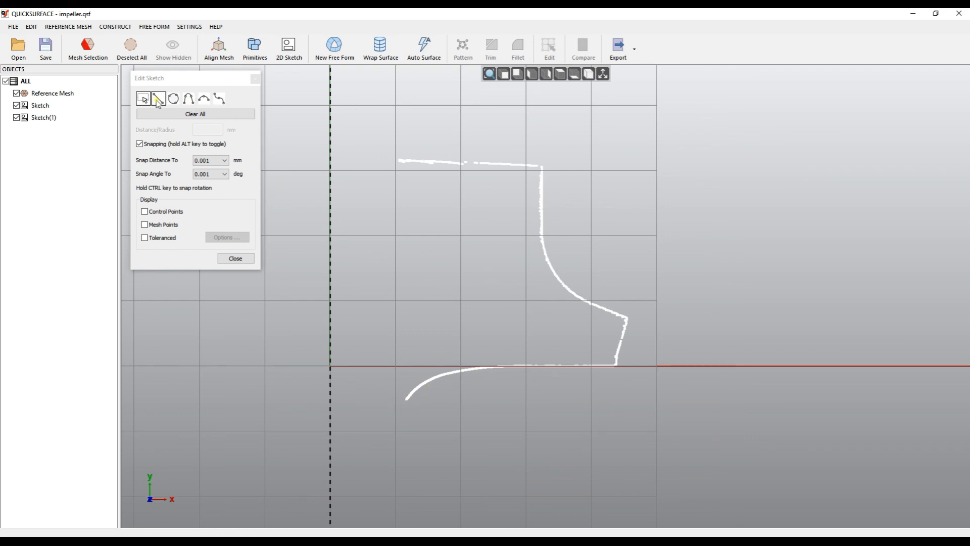
Switch Edit Sketch to the Select tool to review Sketch(1)'s flat blade profile.
left_click(143, 98)
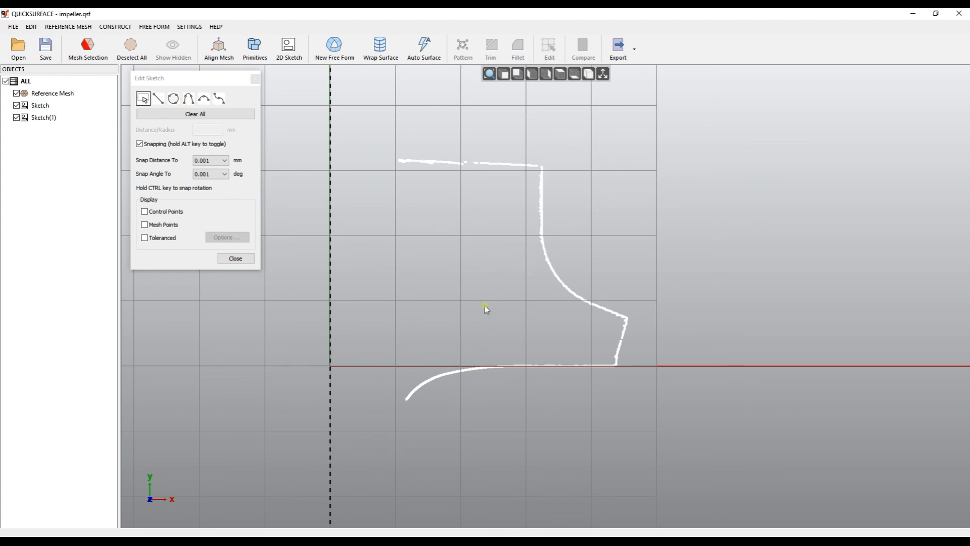
mouse_move(405, 312)
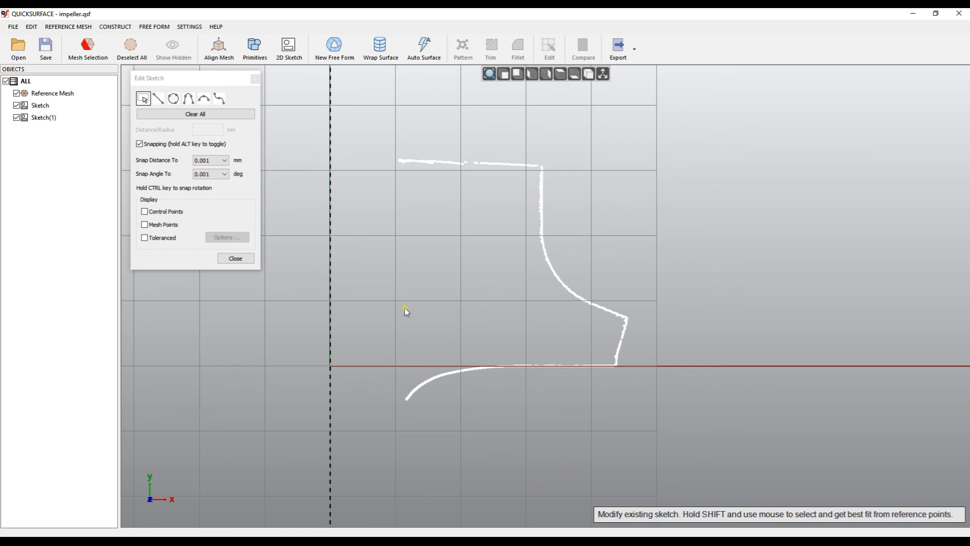
mouse_move(468, 279)
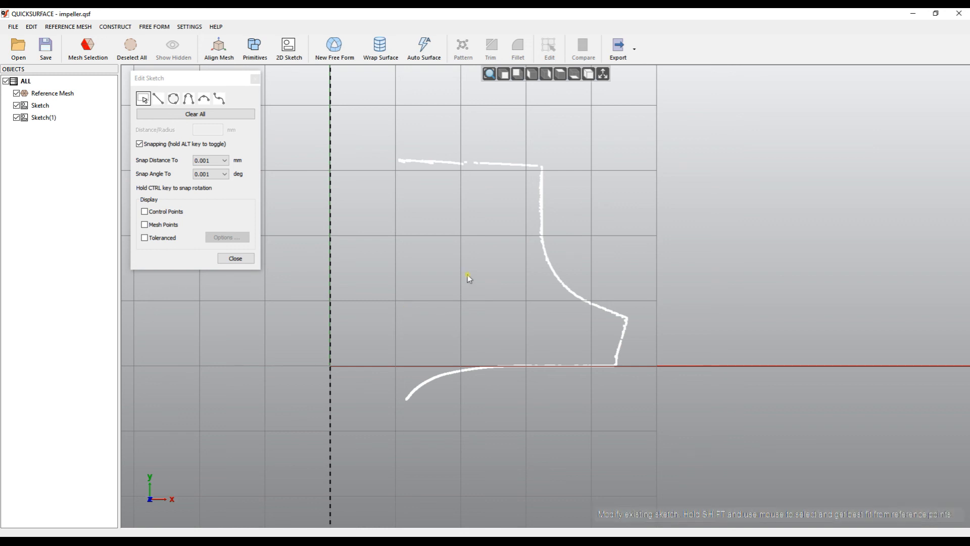
mouse_move(629, 399)
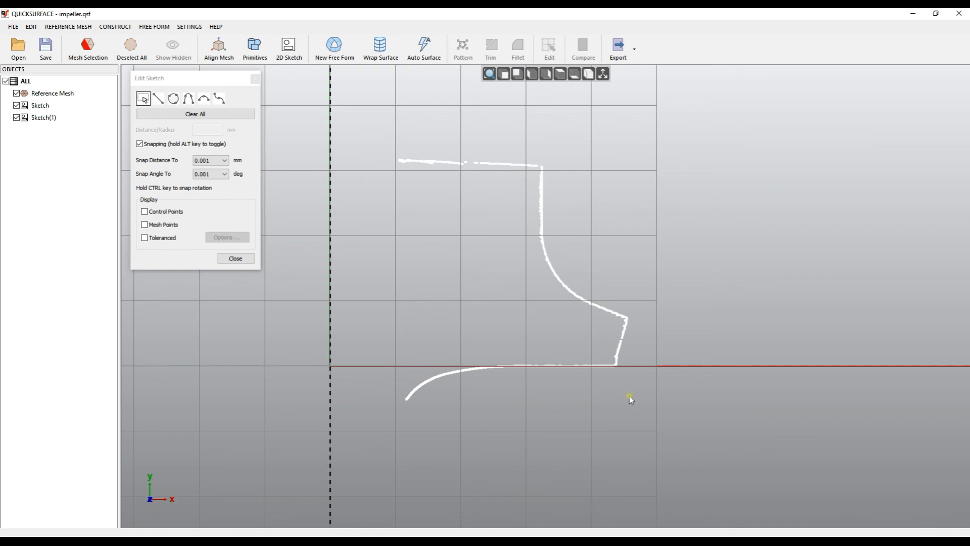